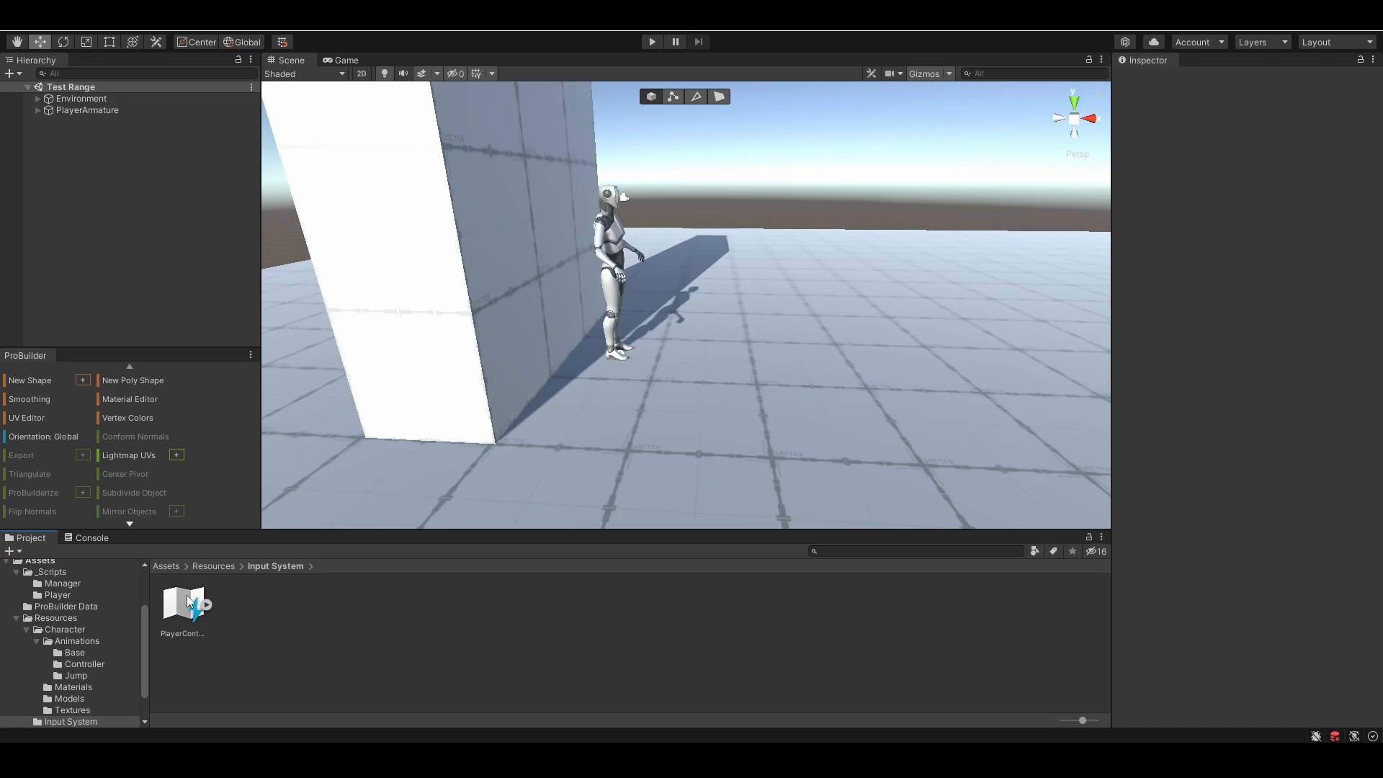
Step: Add a button-type action named Crouch to PlayerControlls' Player map
double_click(184, 608)
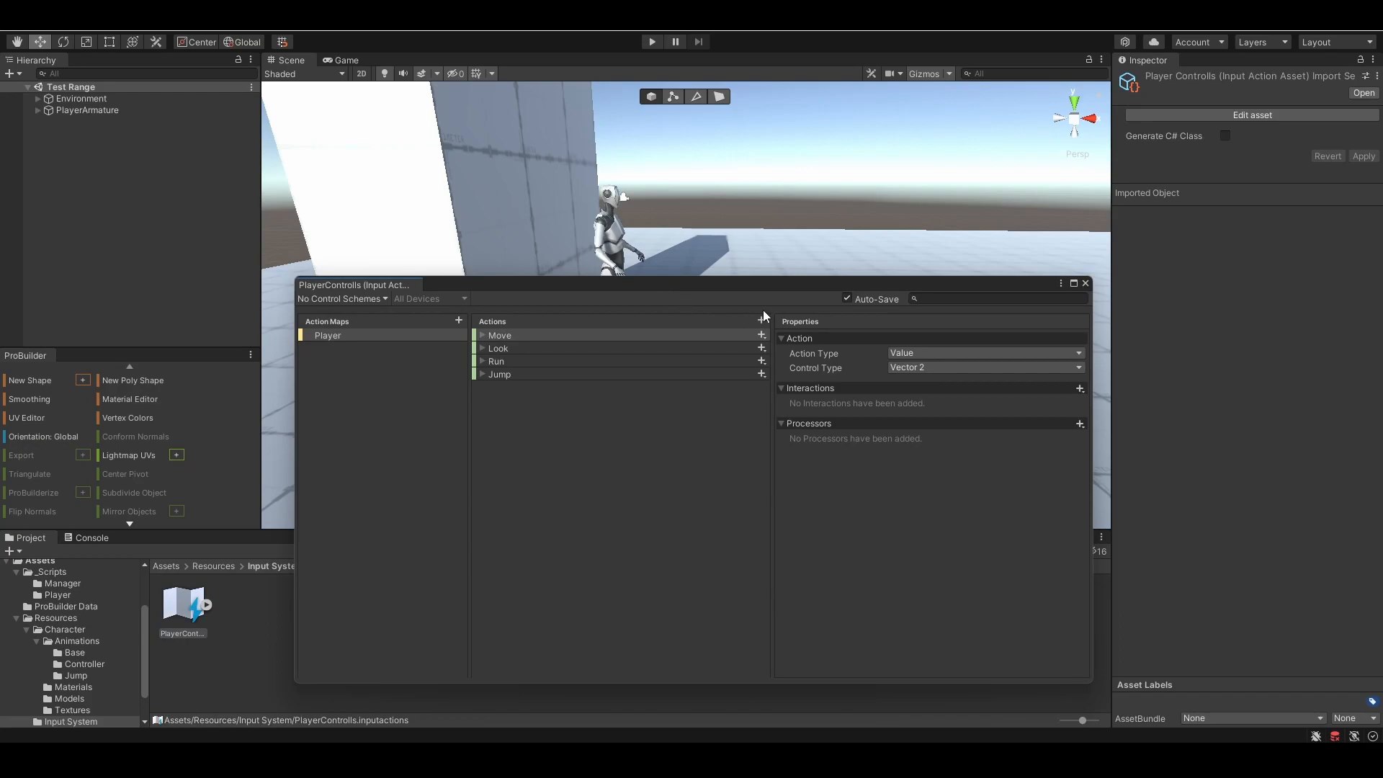
left_click(761, 320)
type("Crouch")
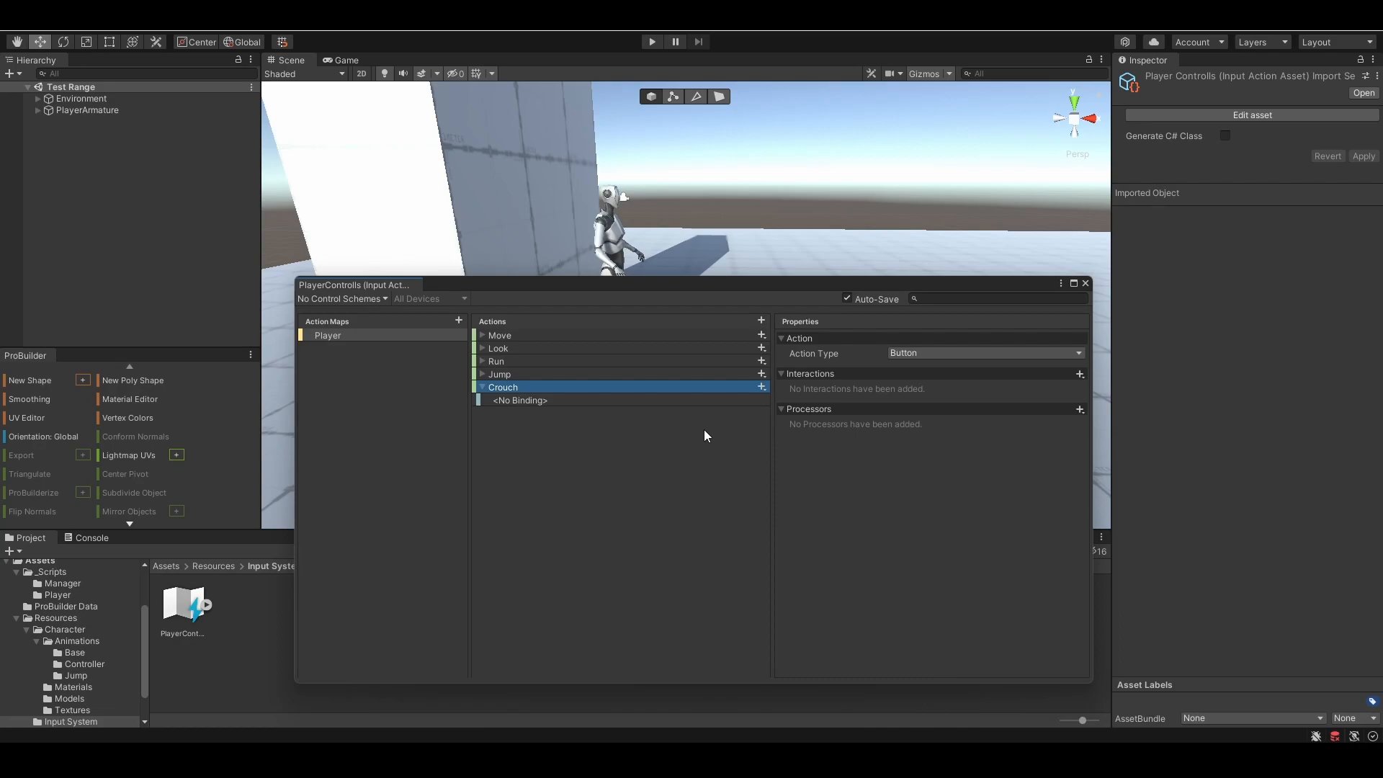
left_click(520, 400)
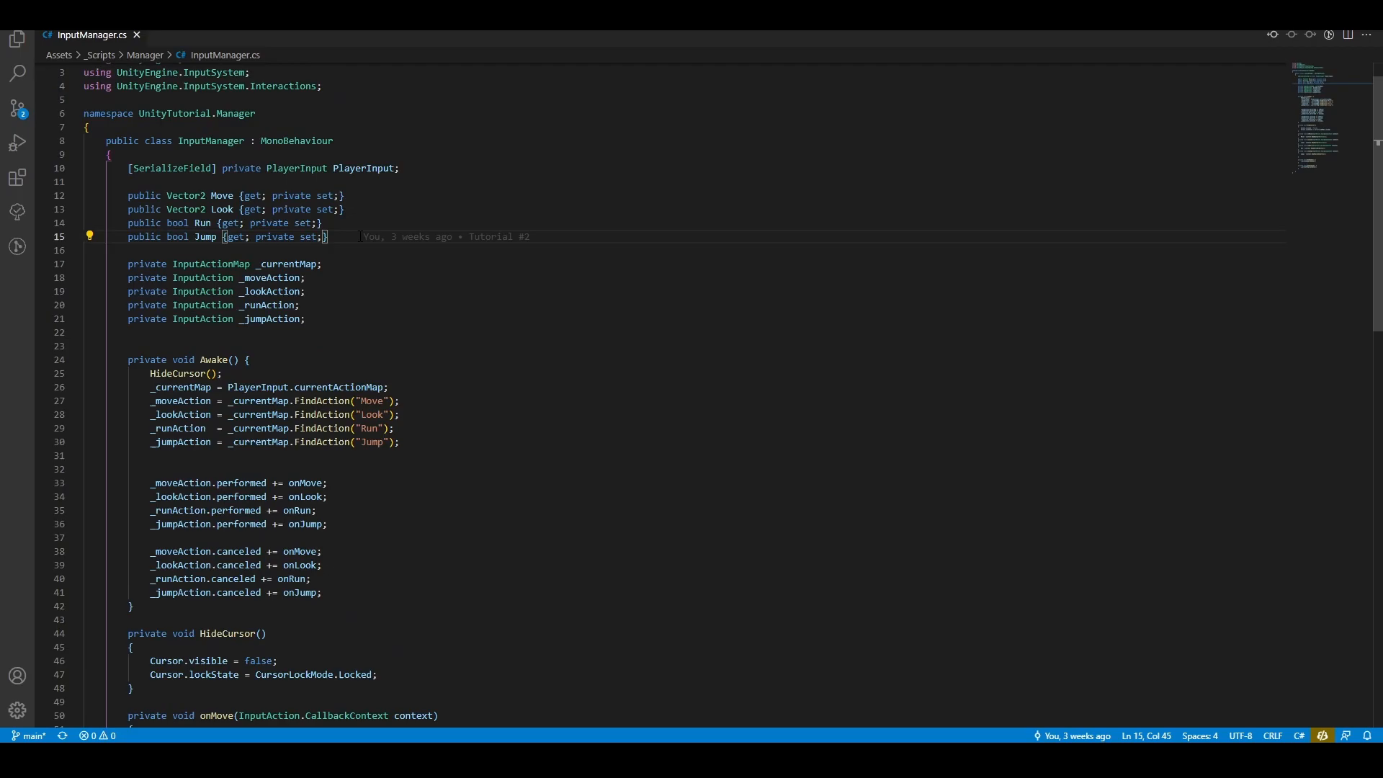
Step: Add a Crouch bool, _crouchAction via FindAction("Crouch"), started/canceled += onCrouch, and onCrouch
type("public bool Crouch {get; private set;")
type("private InputAction _crouchAction;")
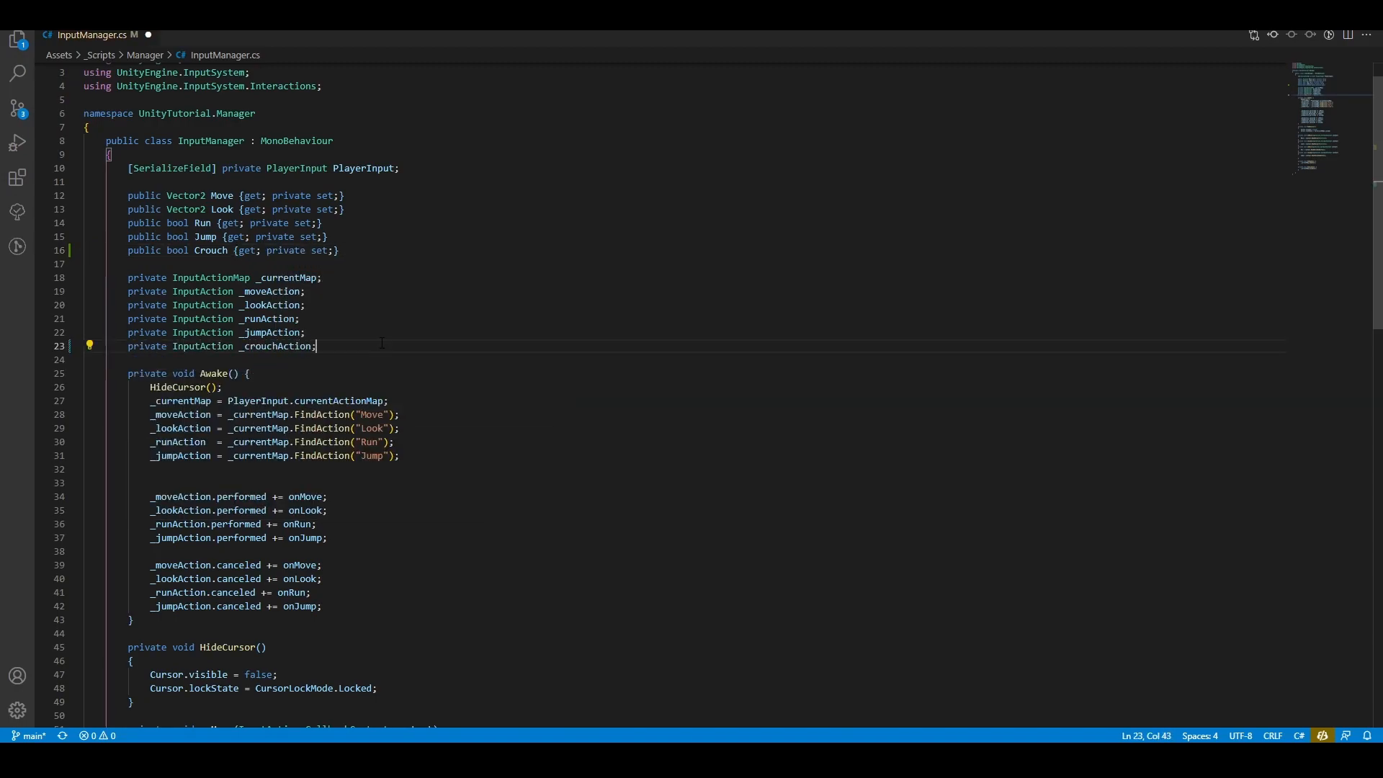
type("_crouchAction = _currentMap.FindAction(\"Crouch\");")
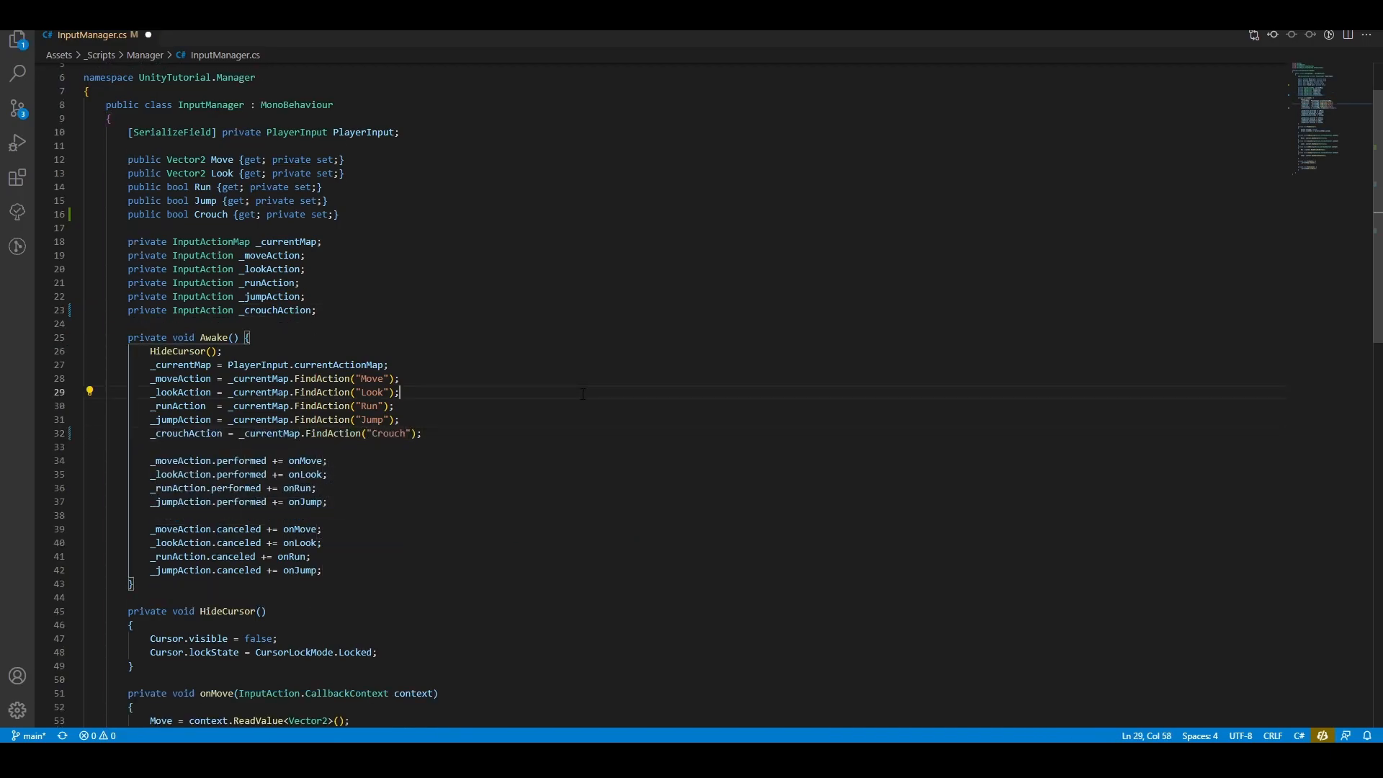
double_click(387, 433)
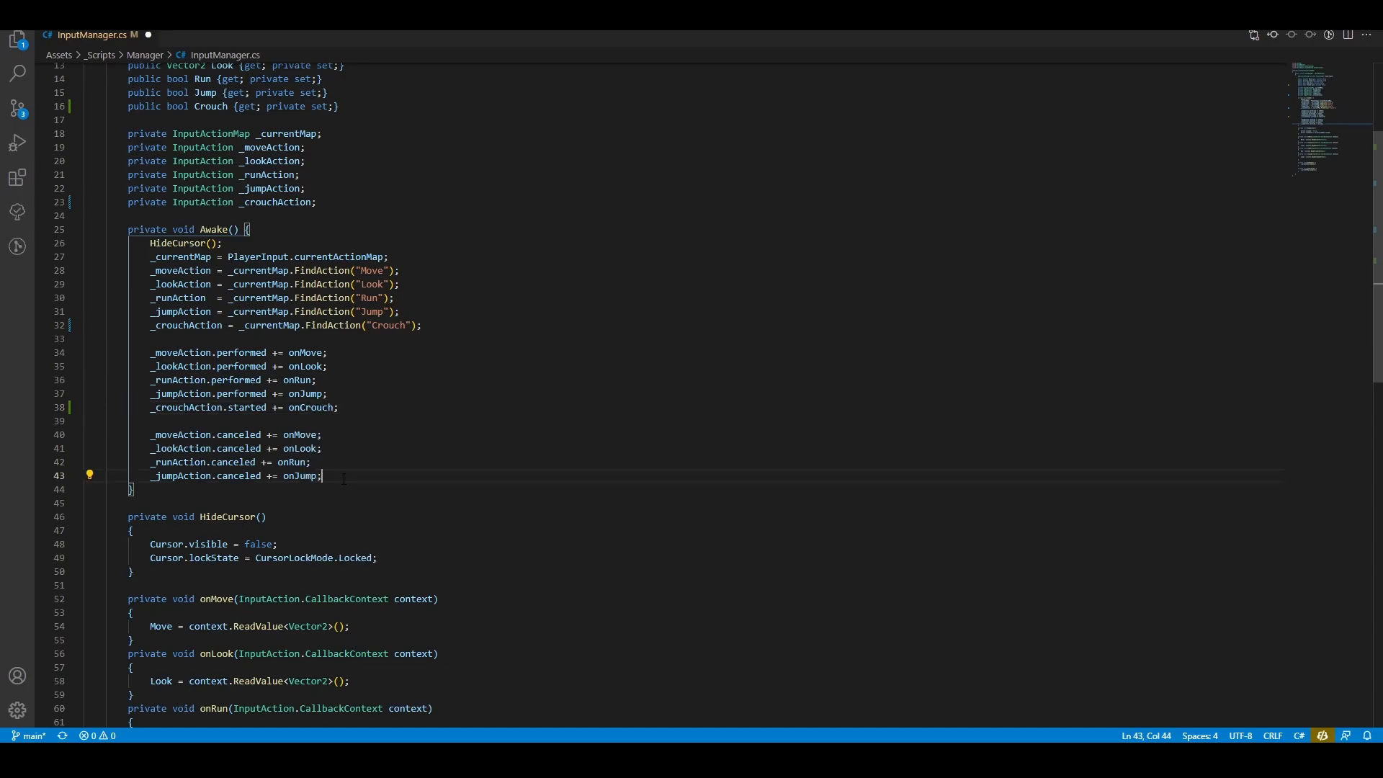
type("_crouchAction.canceled += on")
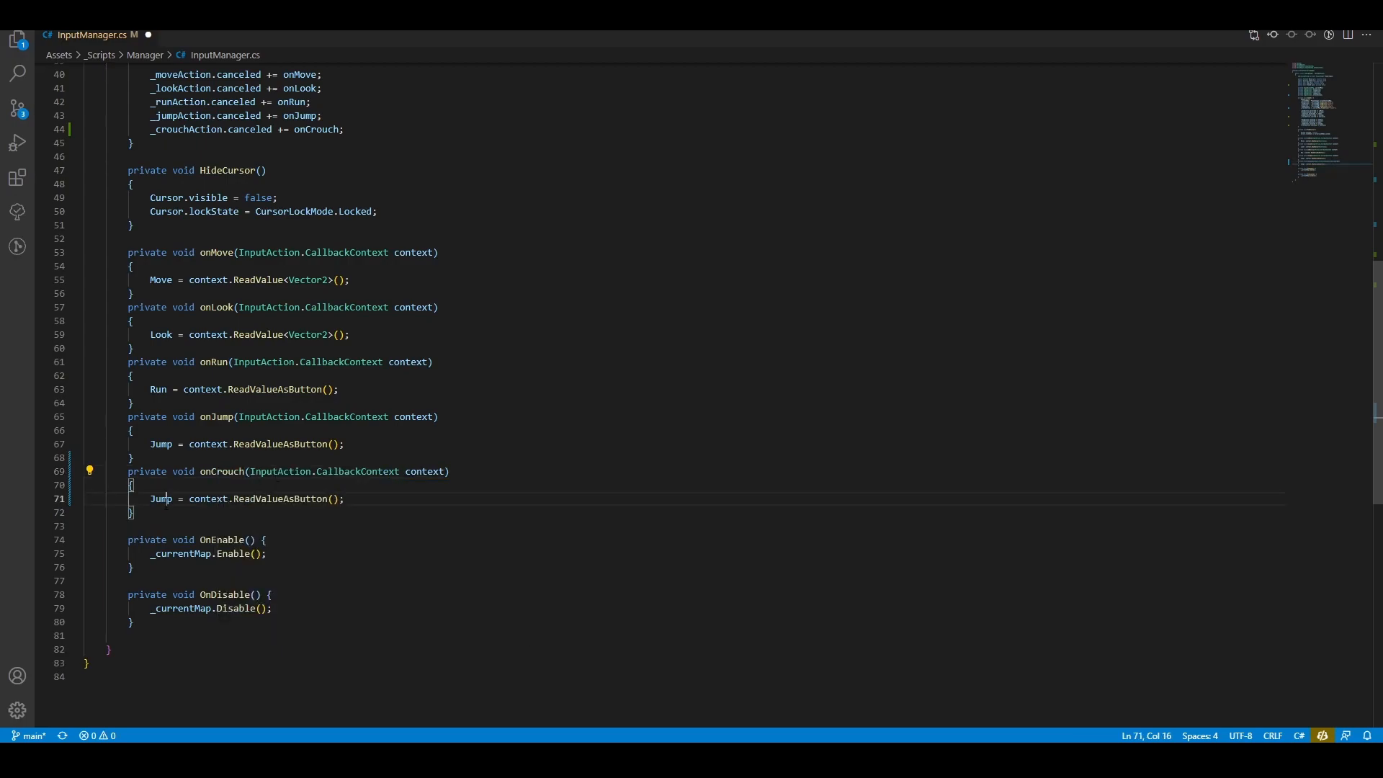
type("Crouch")
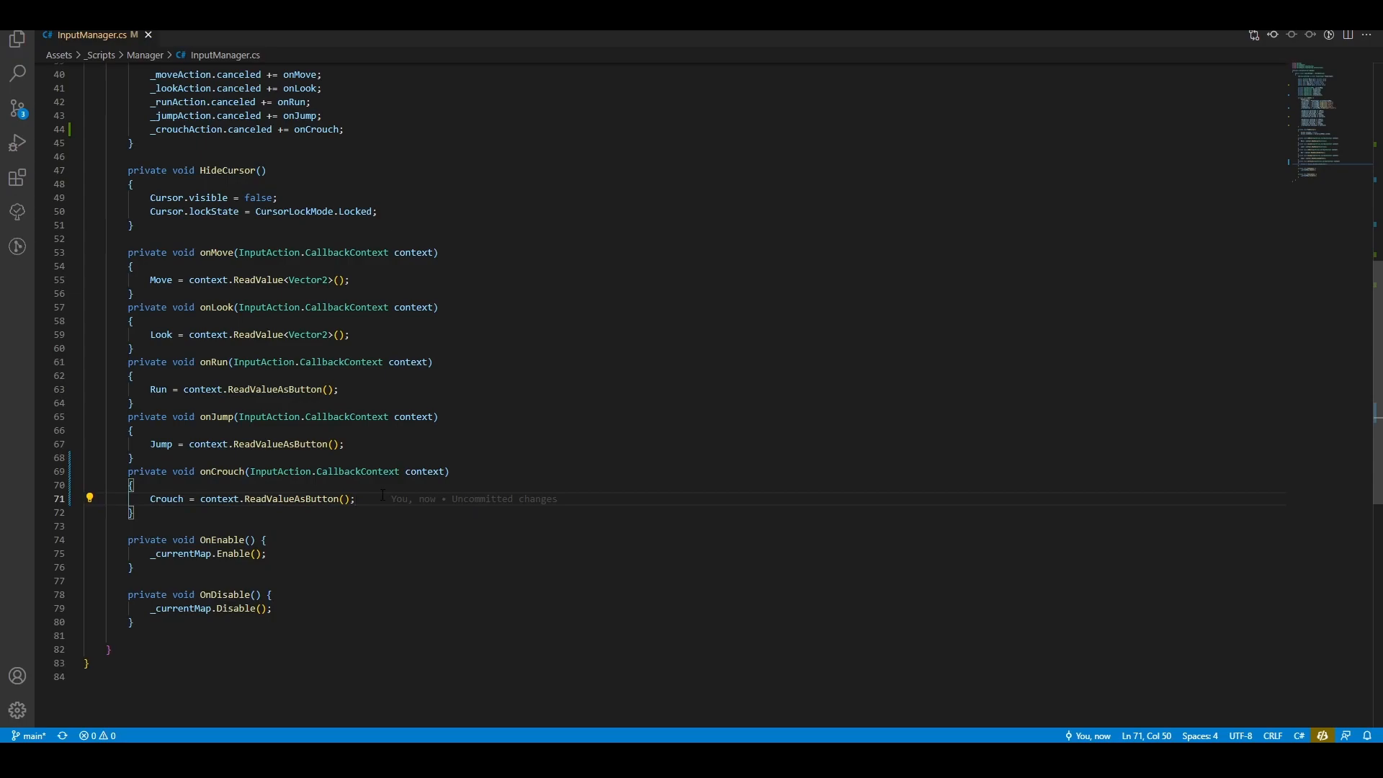
scroll("down", 3)
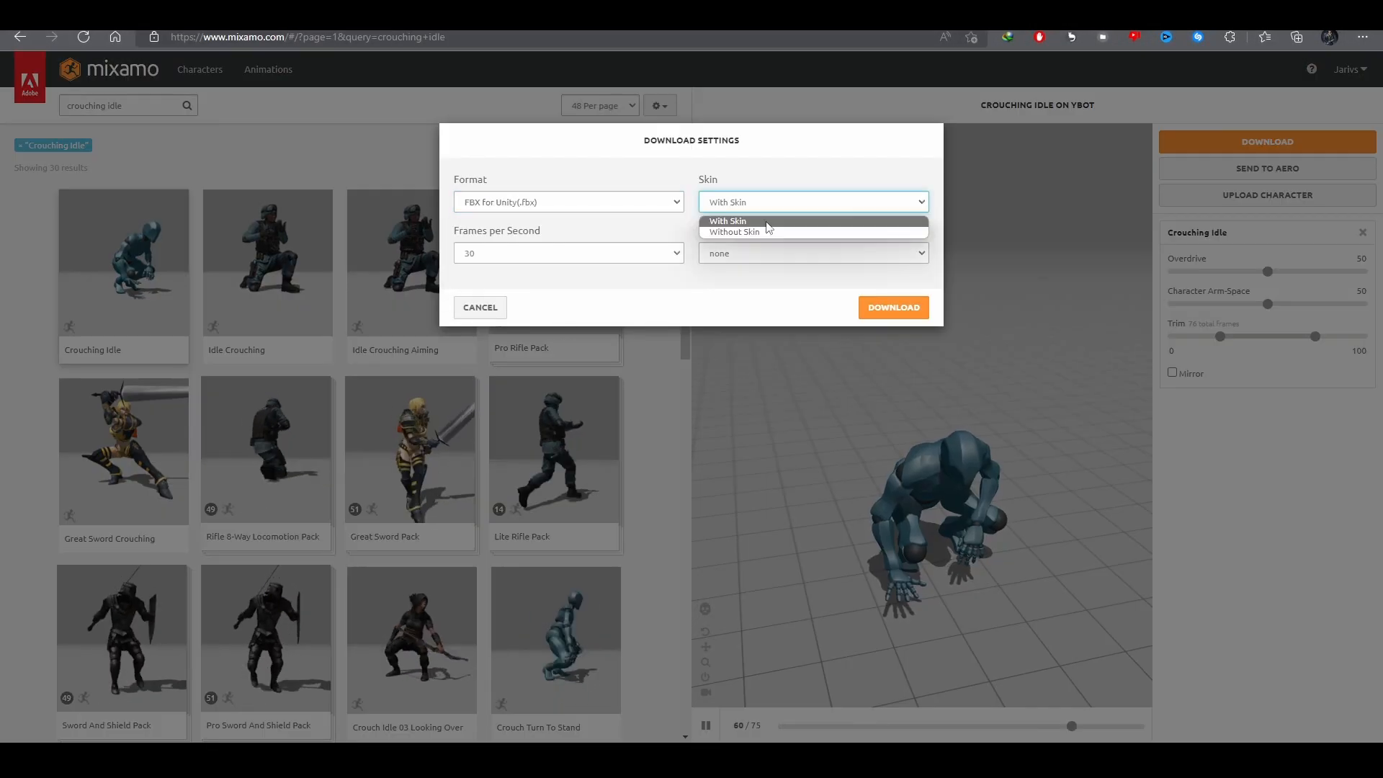
Step: Download crouching idle, walking, right, left and backward animations, with the walks In Place
left_click(893, 307)
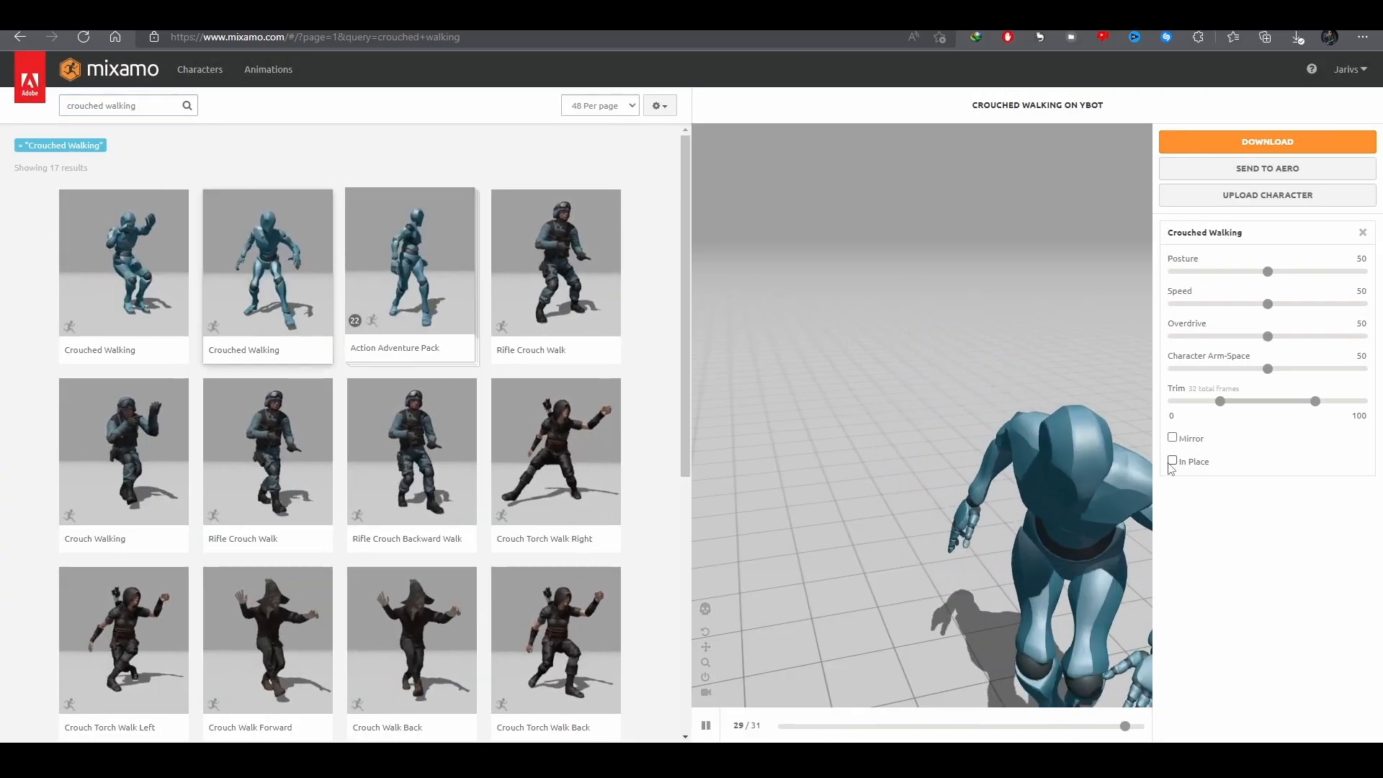
left_click(1267, 141)
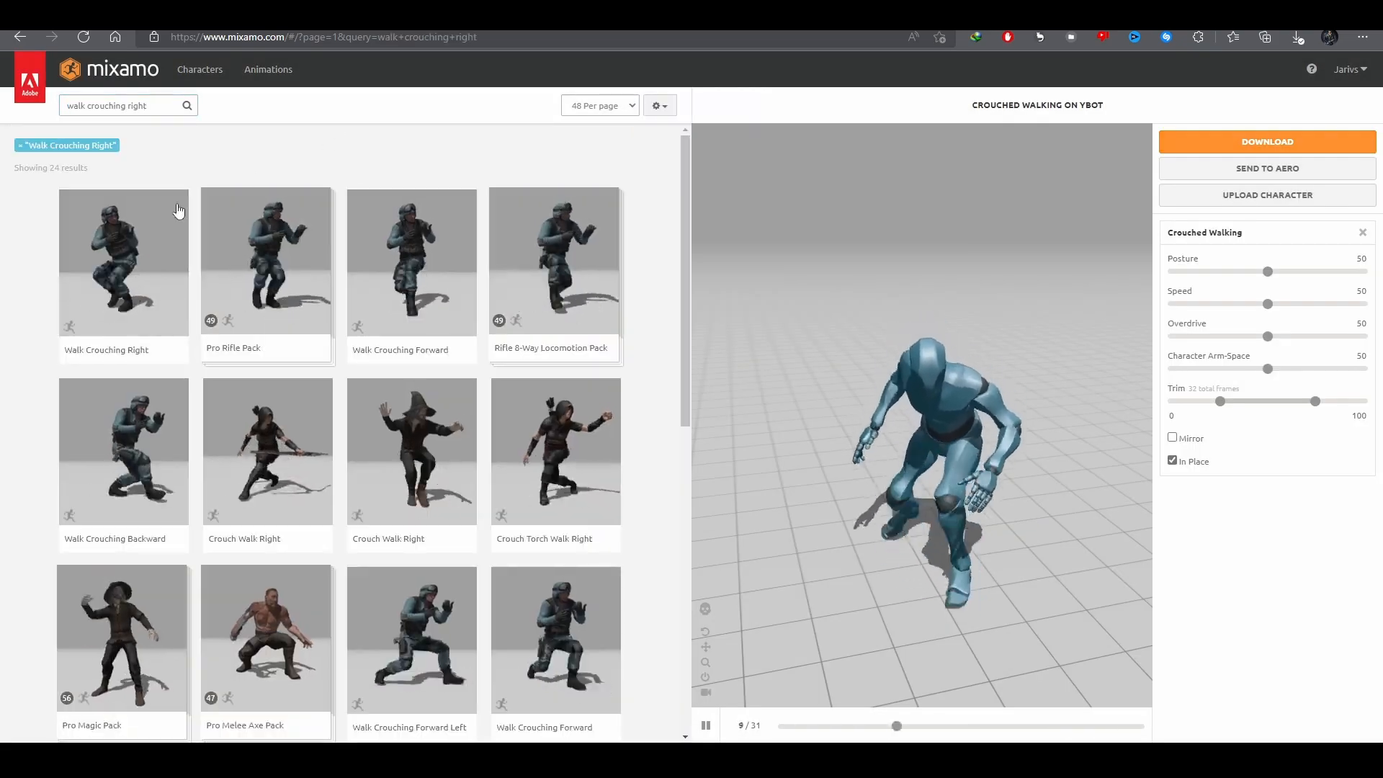
left_click(1267, 142)
type("lef")
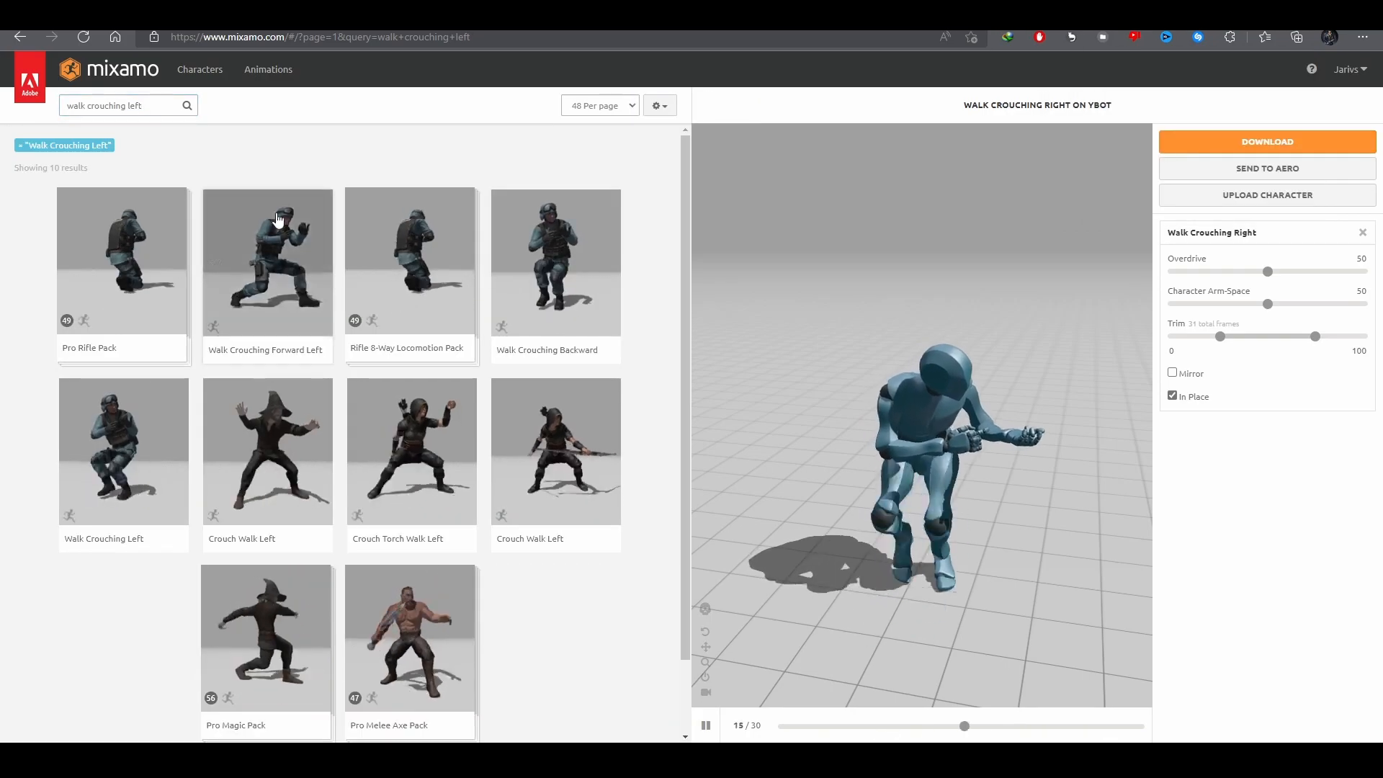
left_click(123, 451)
type("backward")
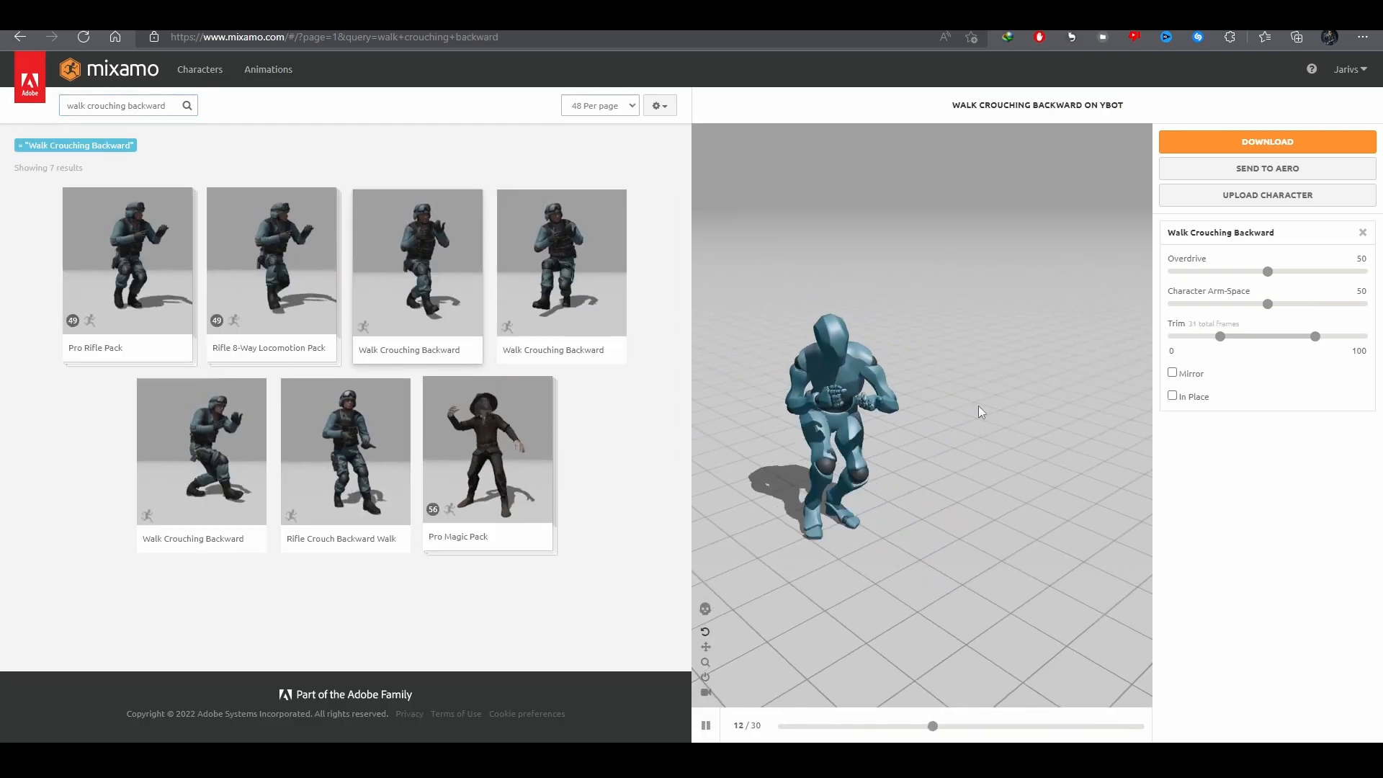
left_click(1267, 142)
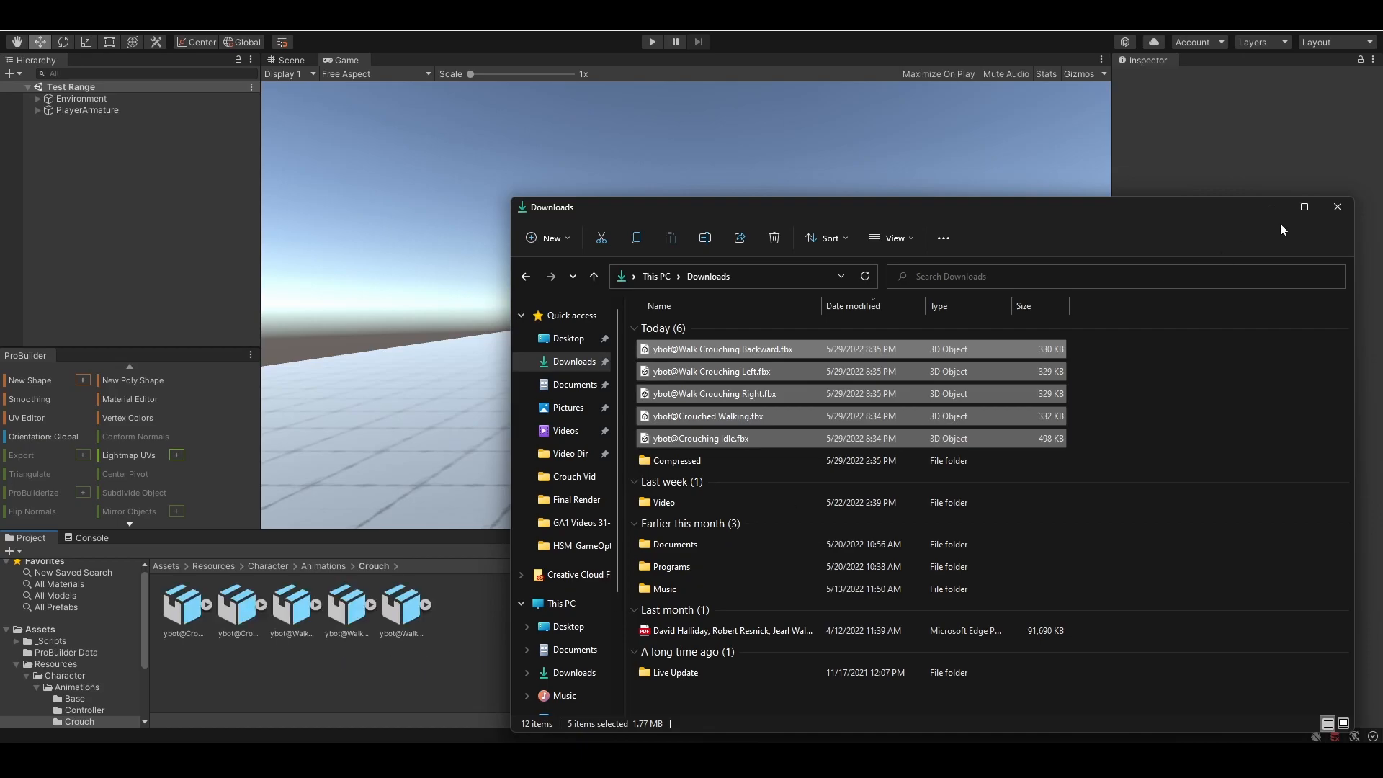
Step: Set the five crouch FBX files to a Humanoid rig copying ybotAvatar, and apply
left_click(1337, 207)
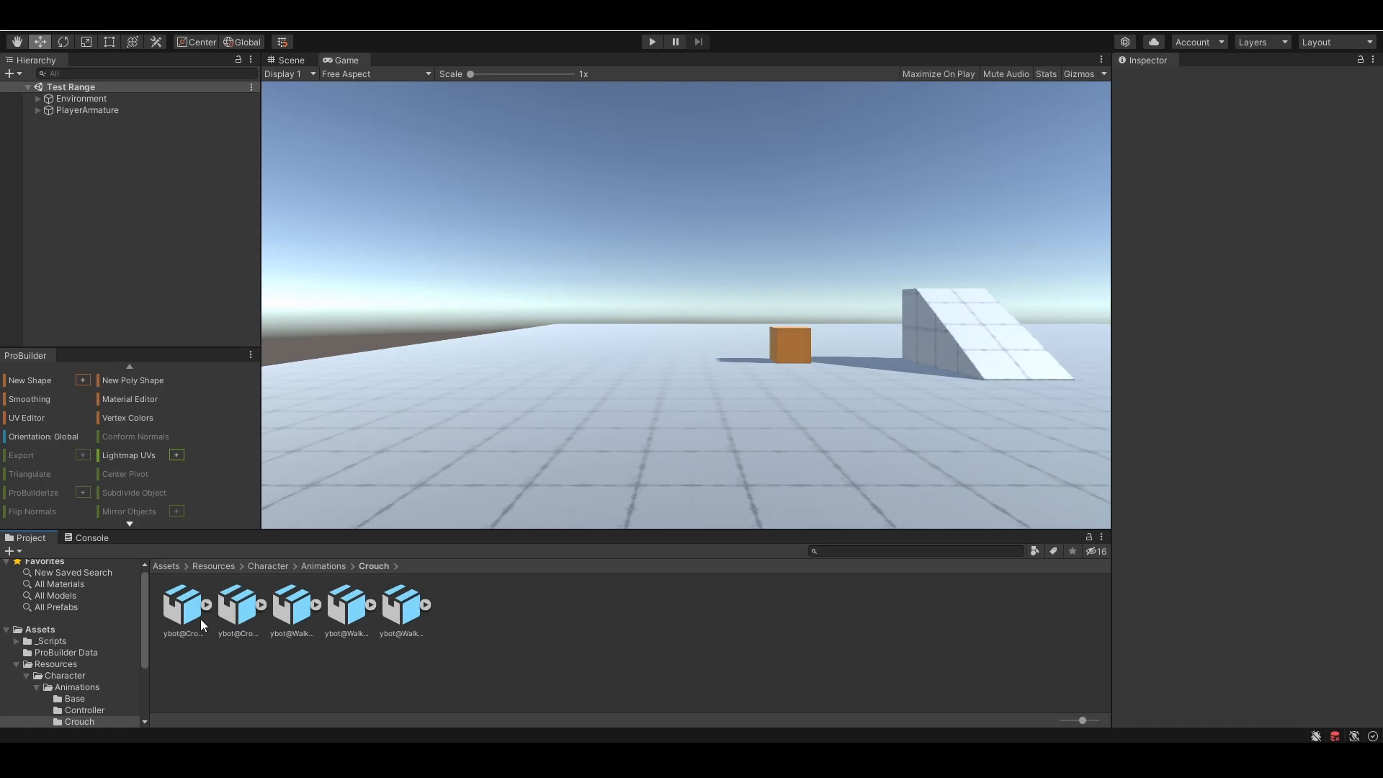
left_click(182, 602)
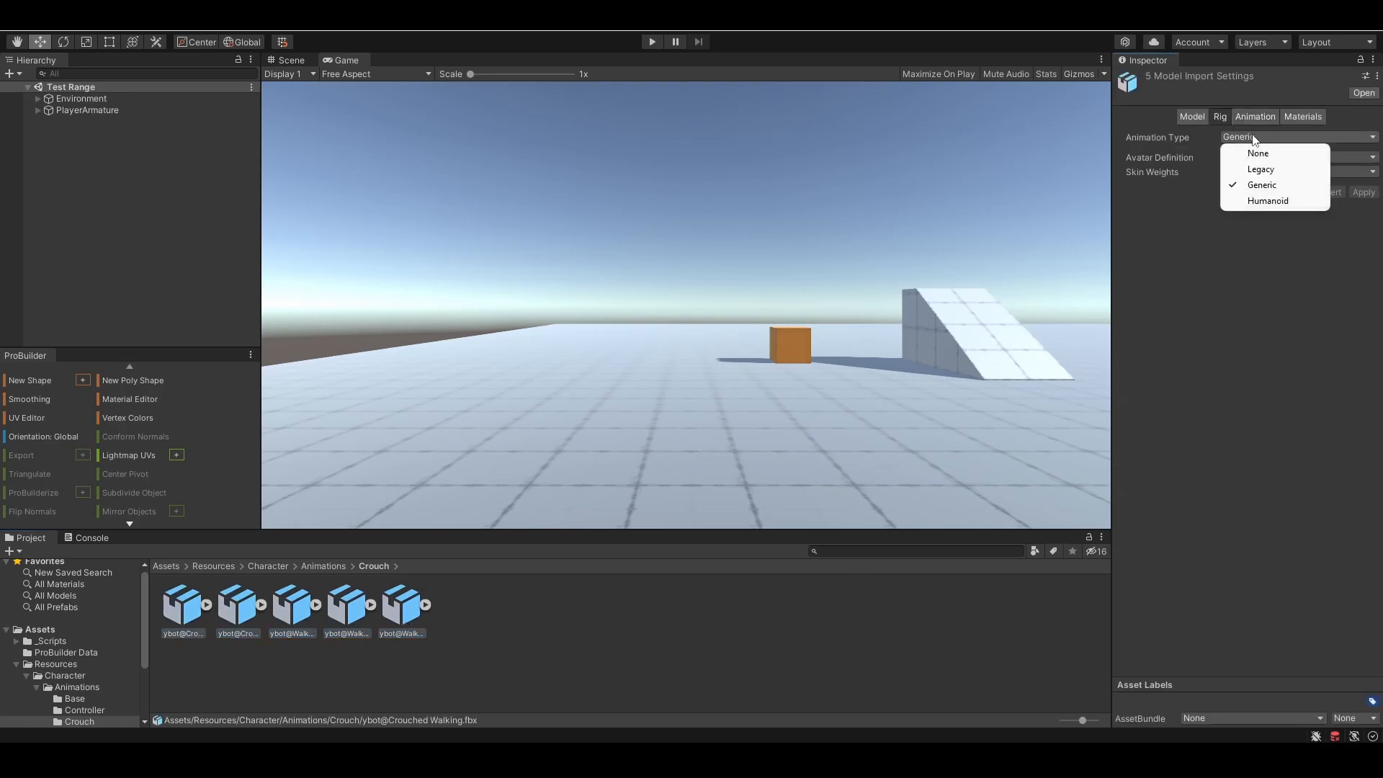
left_click(1268, 201)
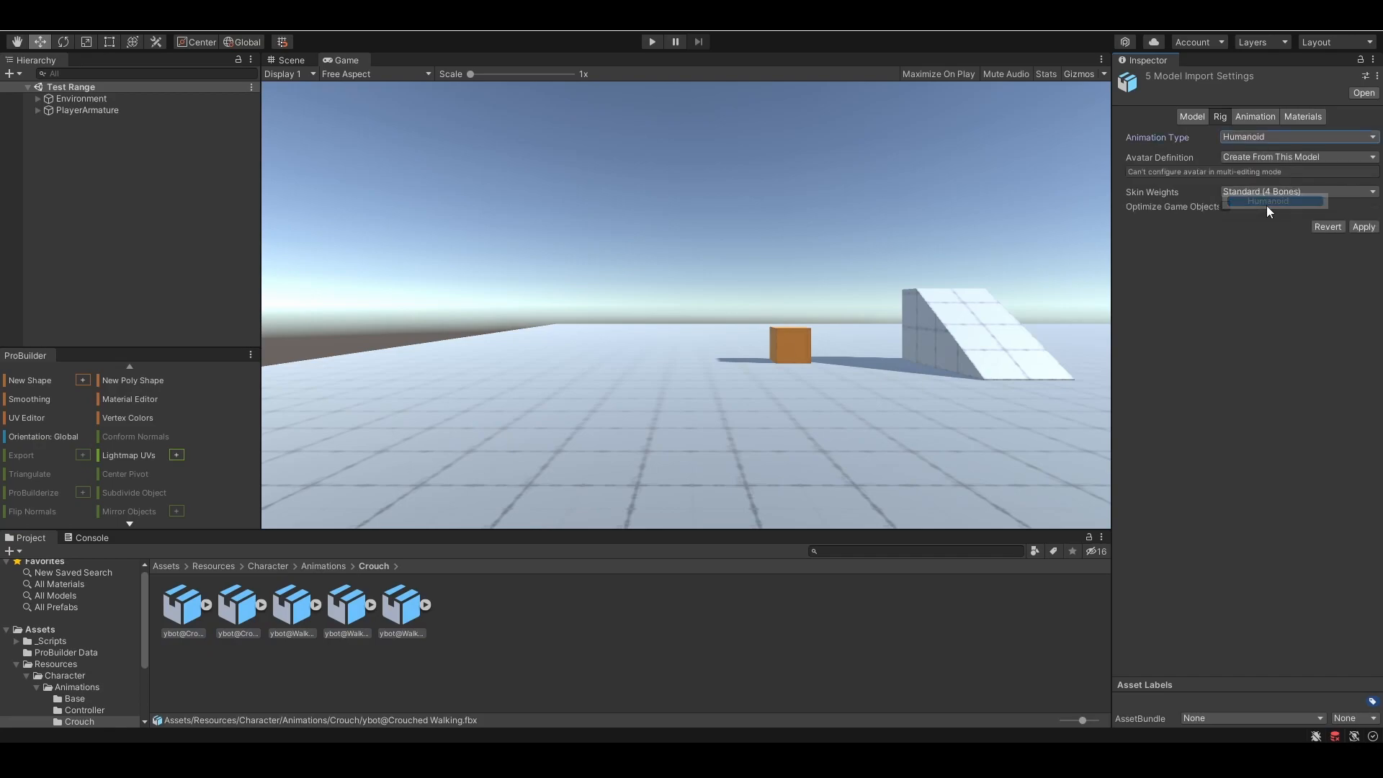
left_click(1296, 157)
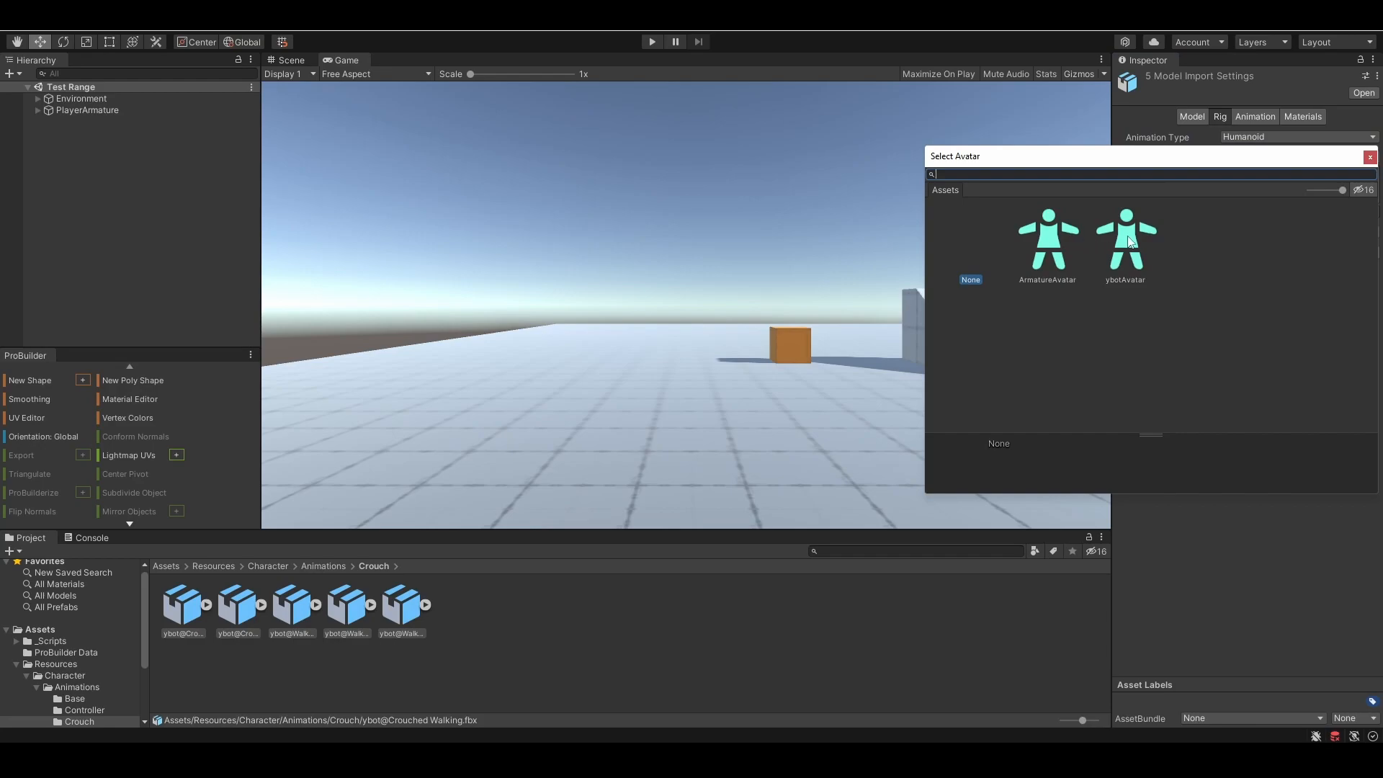
left_click(1125, 238)
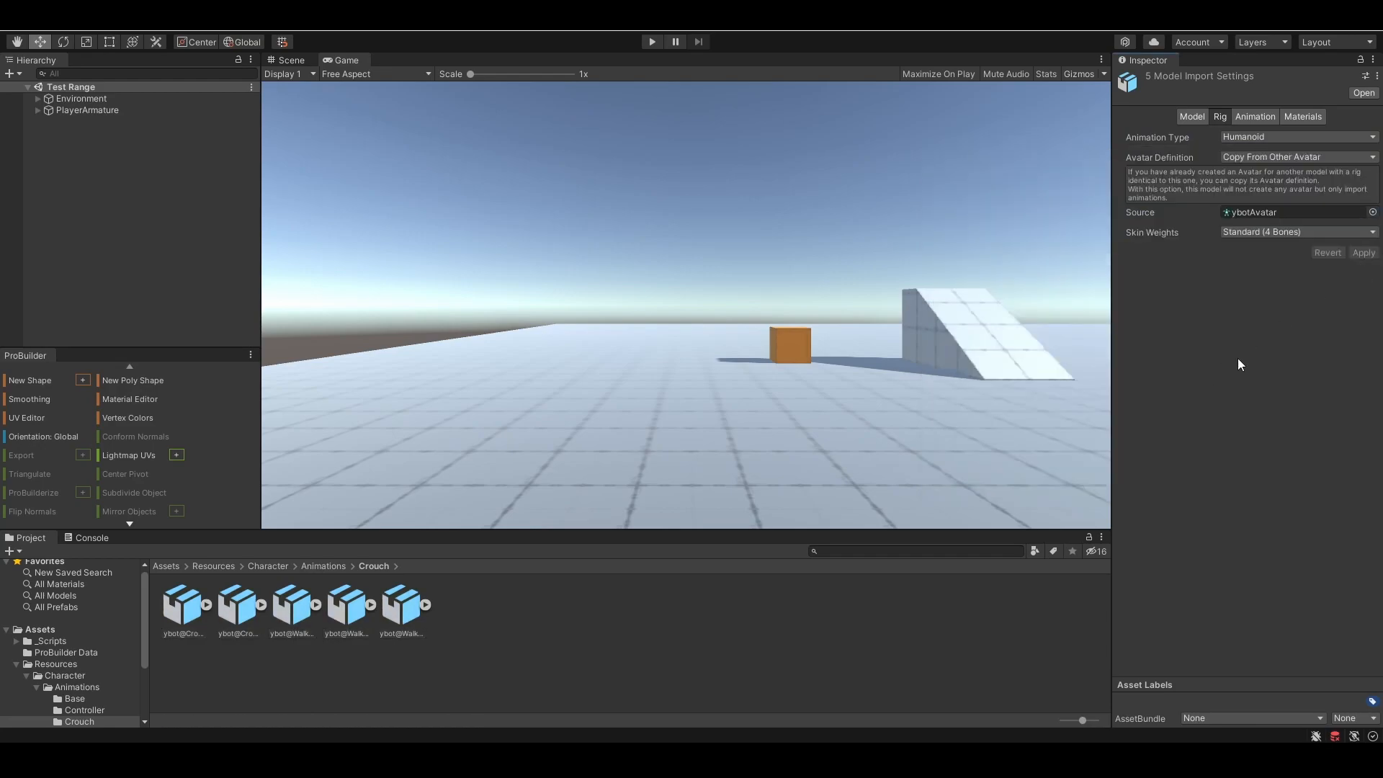
left_click(237, 603)
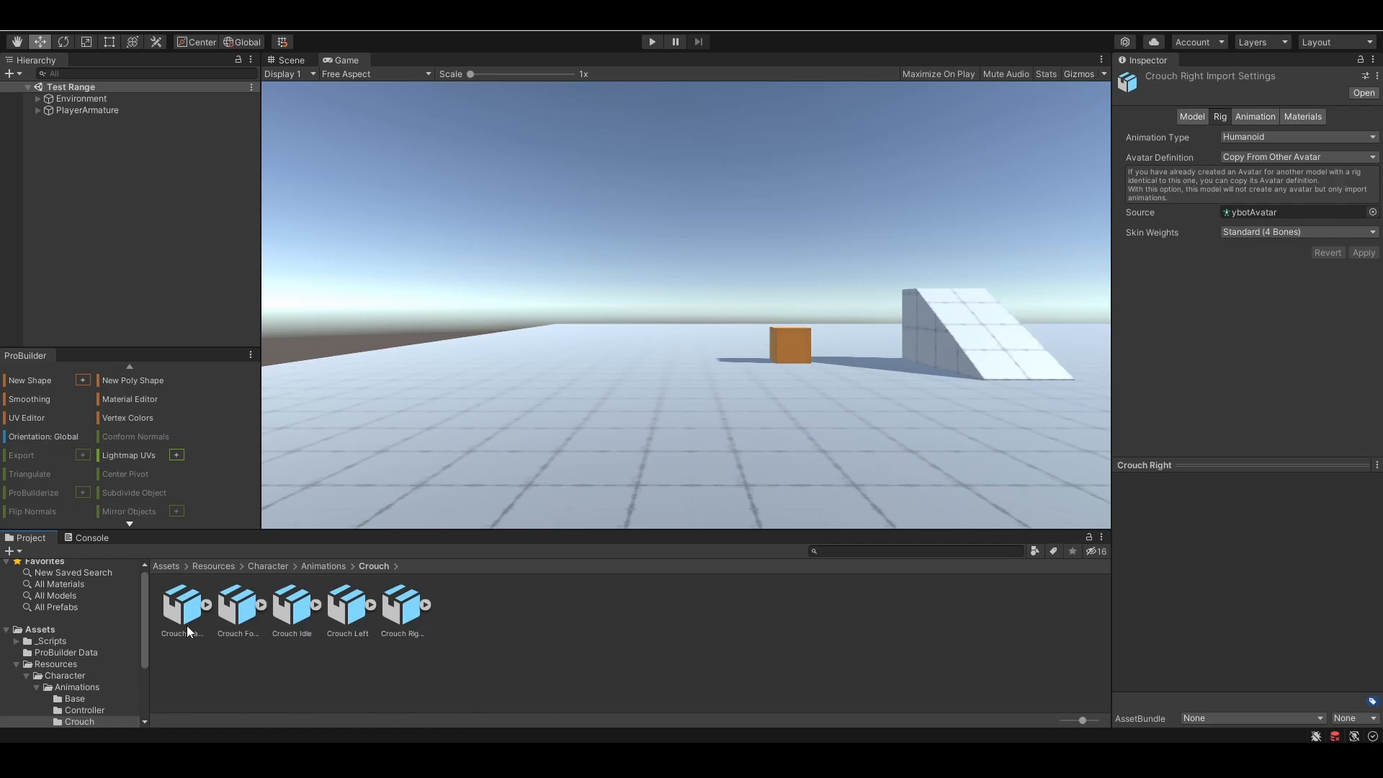
Step: Rename each crouch clip (e.g. Crouch Back), enable Loop Time and Bake Into Pose, and apply
left_click(183, 603)
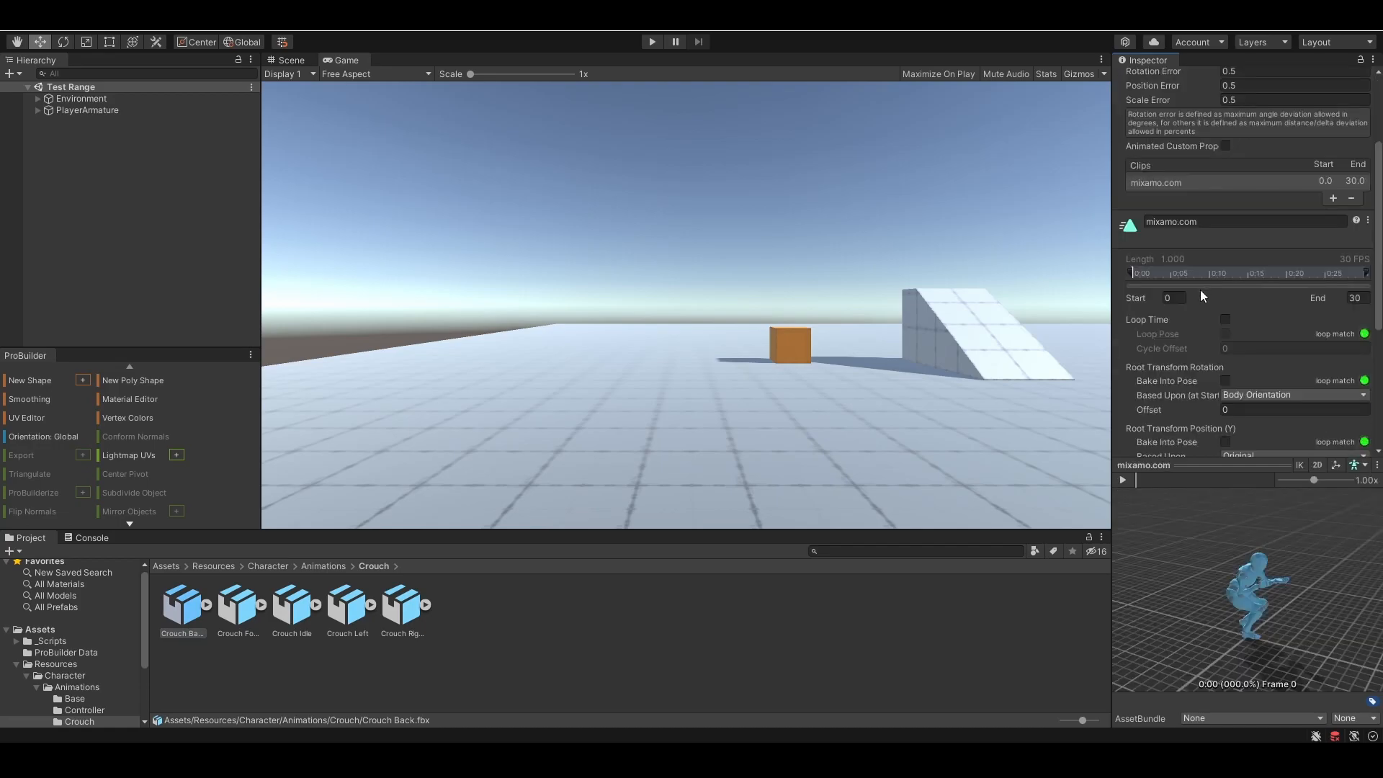
double_click(1171, 221)
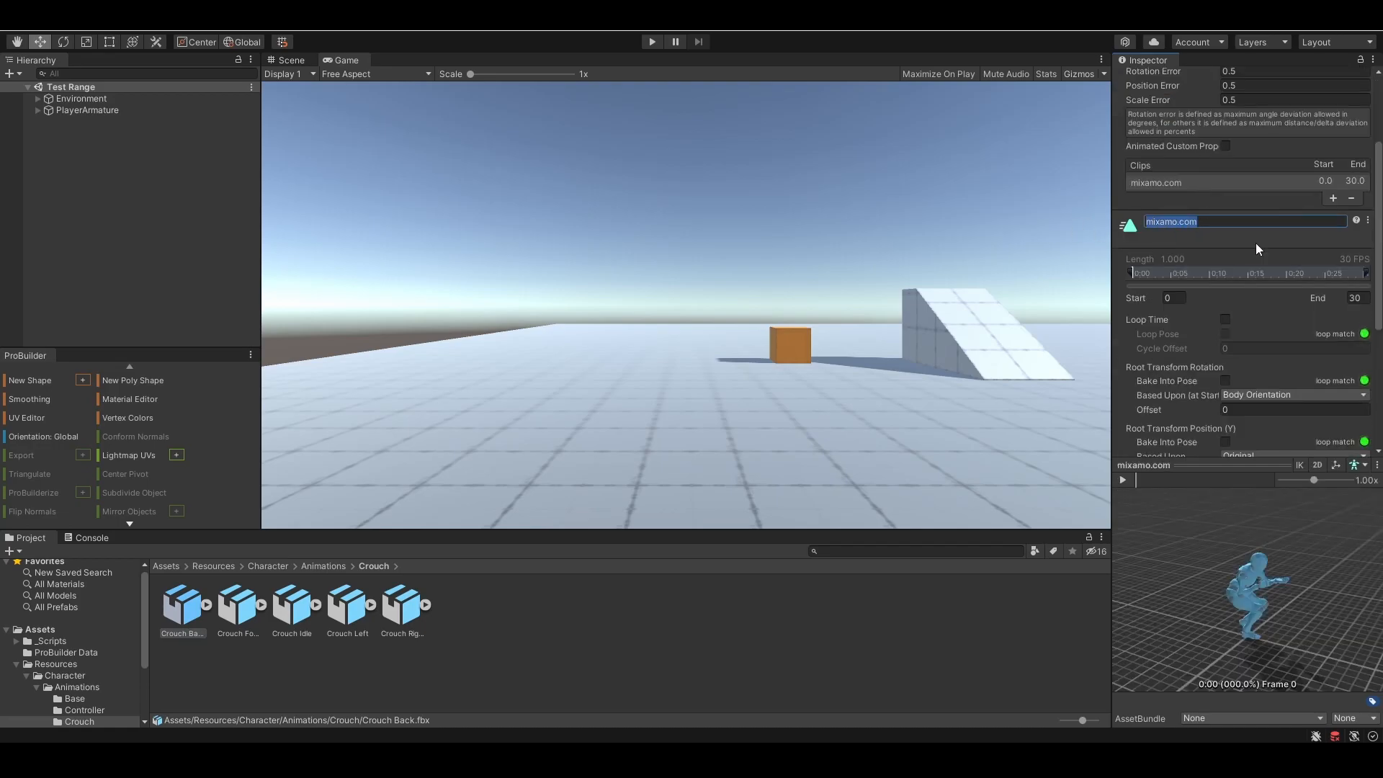
type("Crouch Bac")
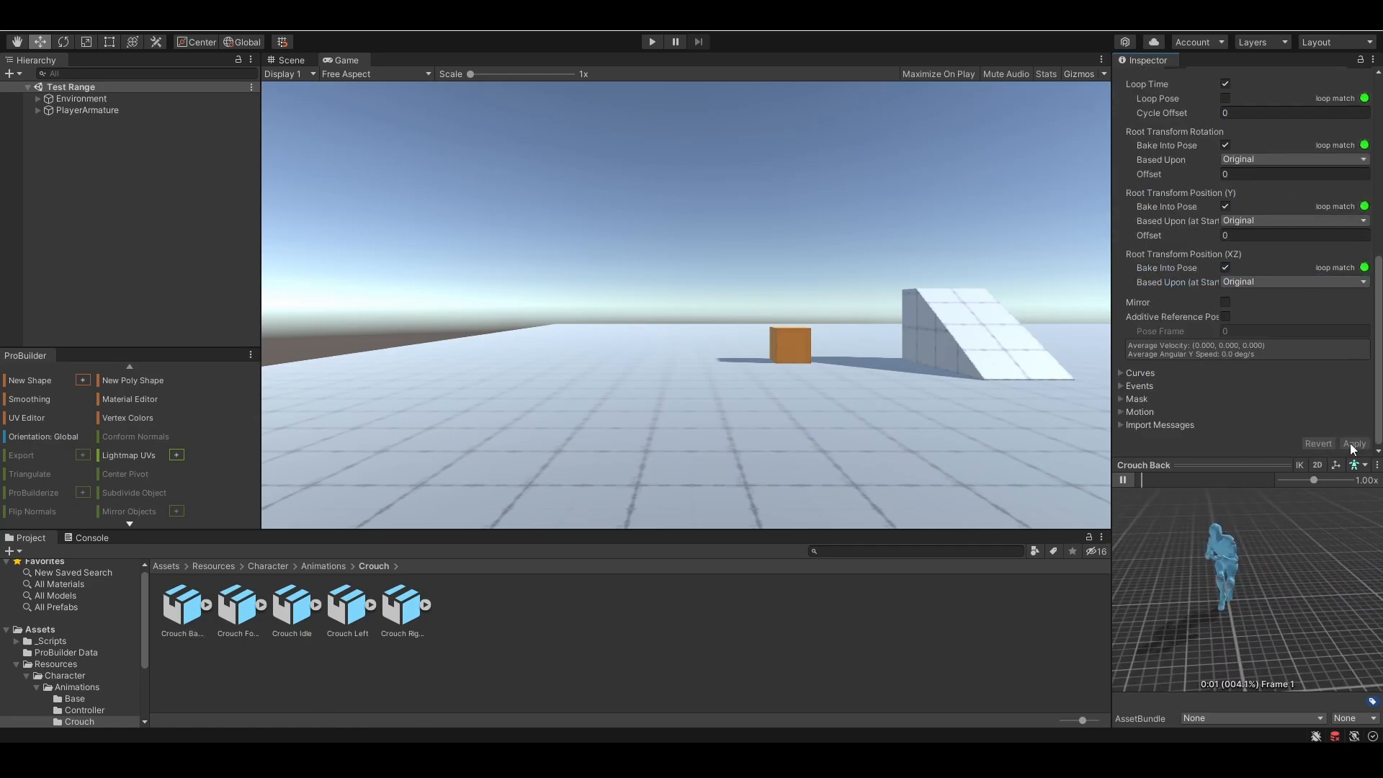
left_click(237, 606)
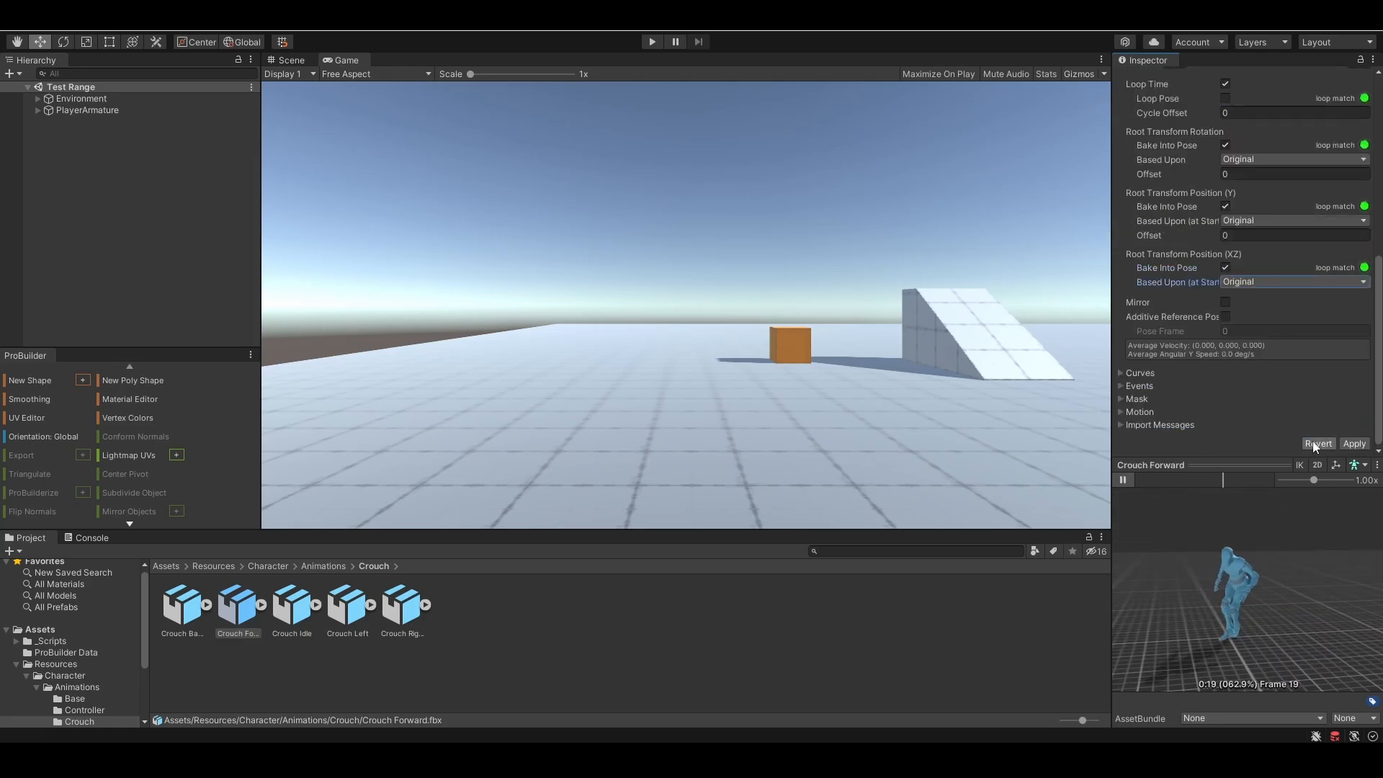
left_click(292, 605)
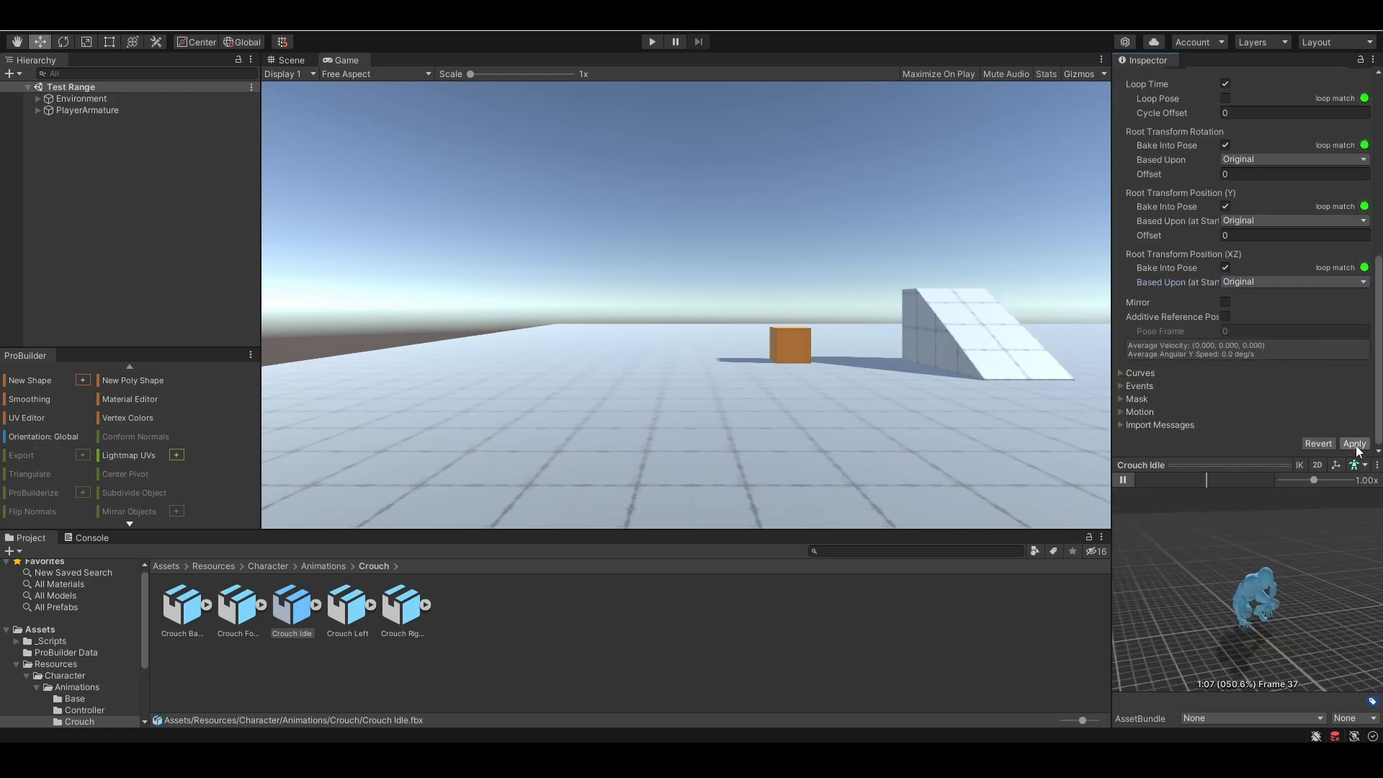
left_click(344, 605)
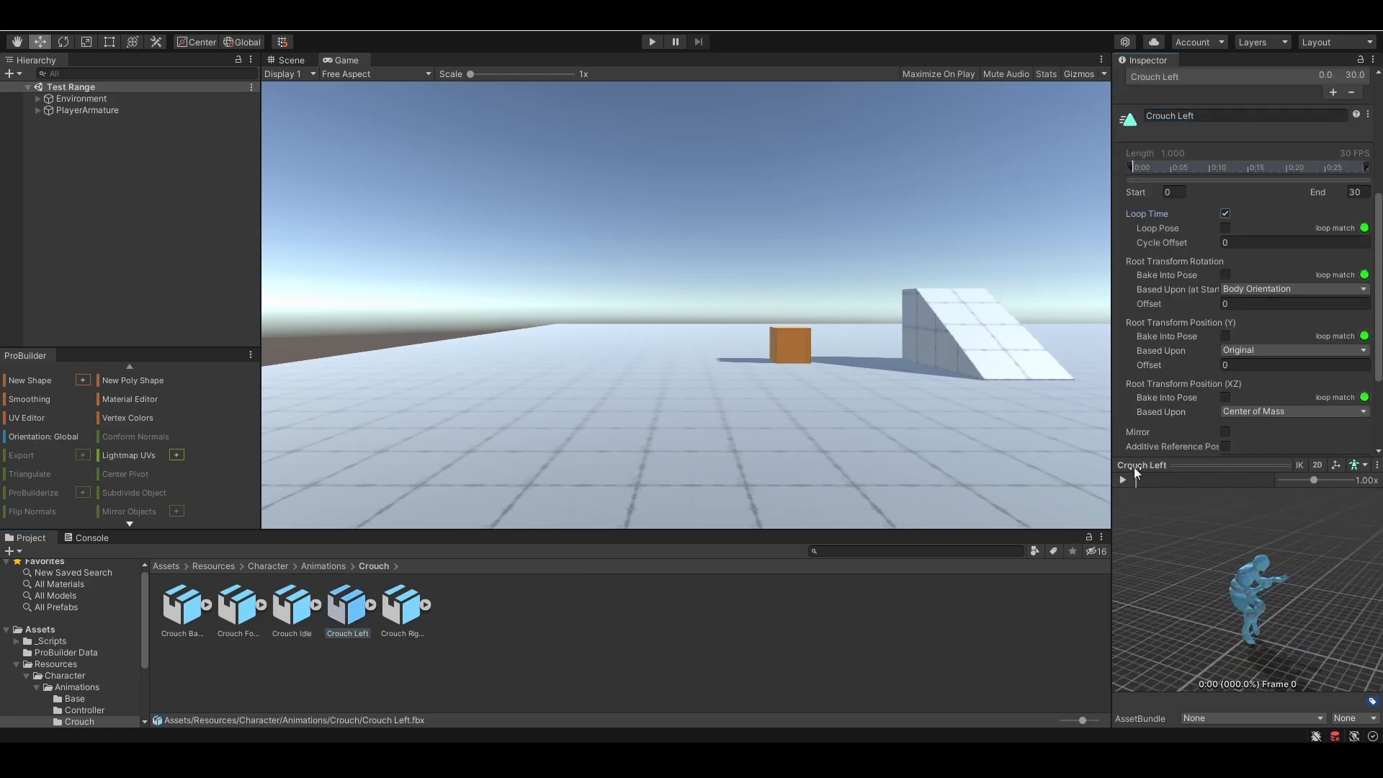
left_click(401, 605)
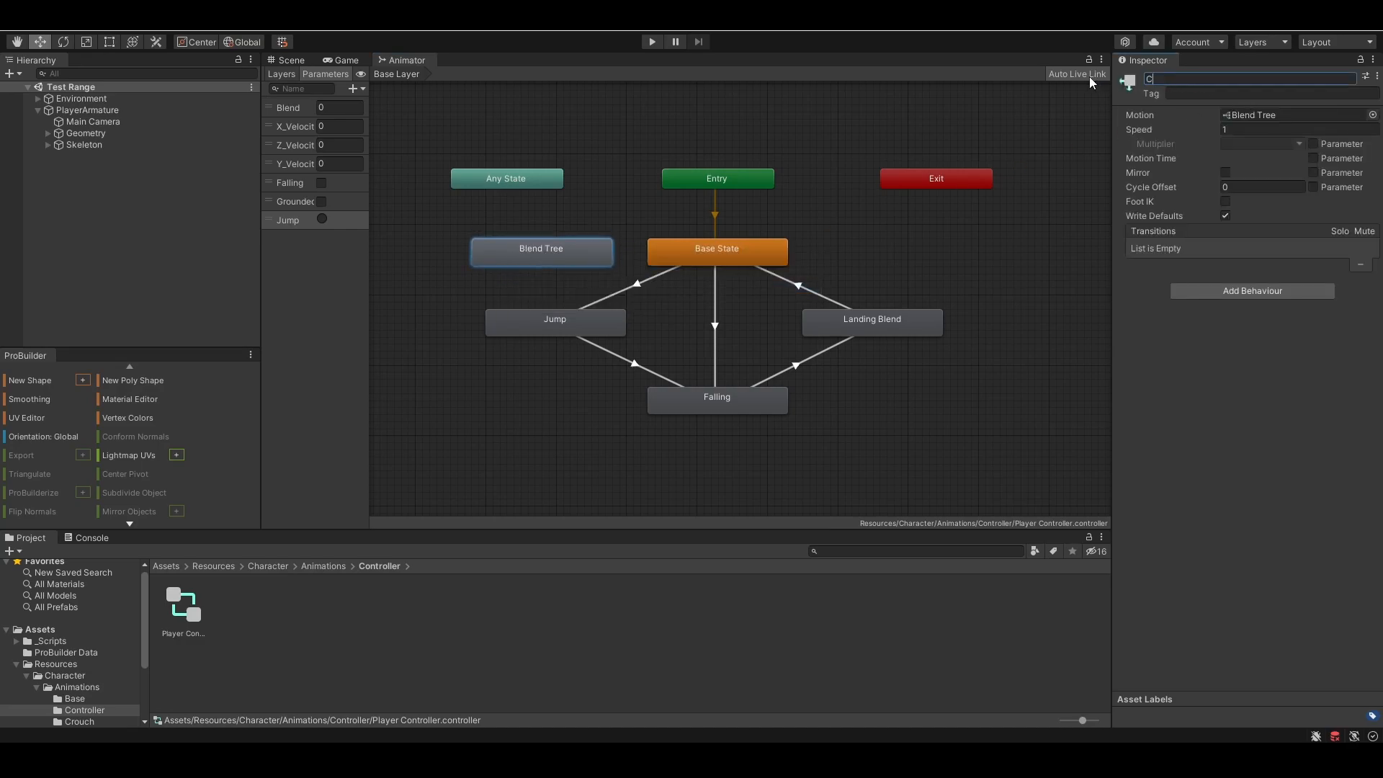
Step: Rename the state Crouch, add a Crouch parameter, and transition Crouch to Base State
type("Crouch")
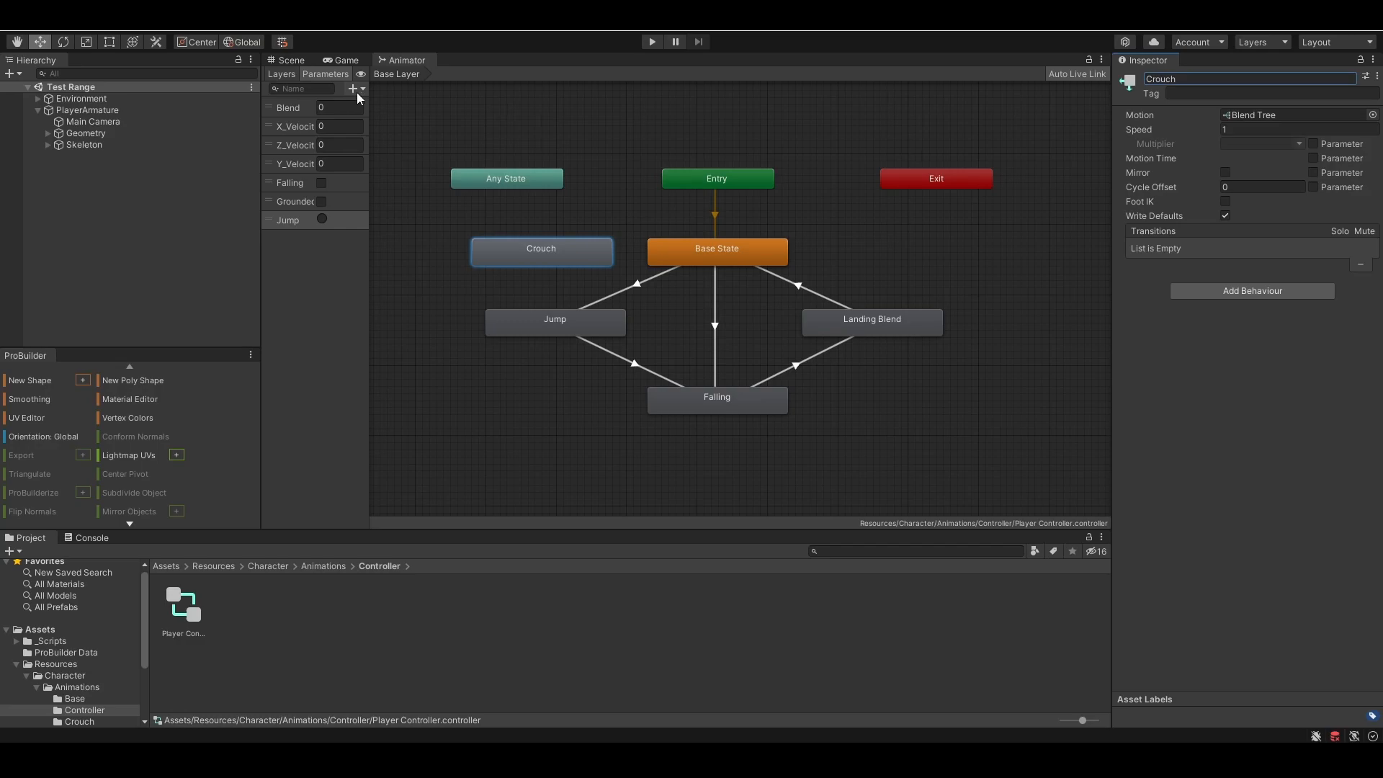
left_click(352, 89)
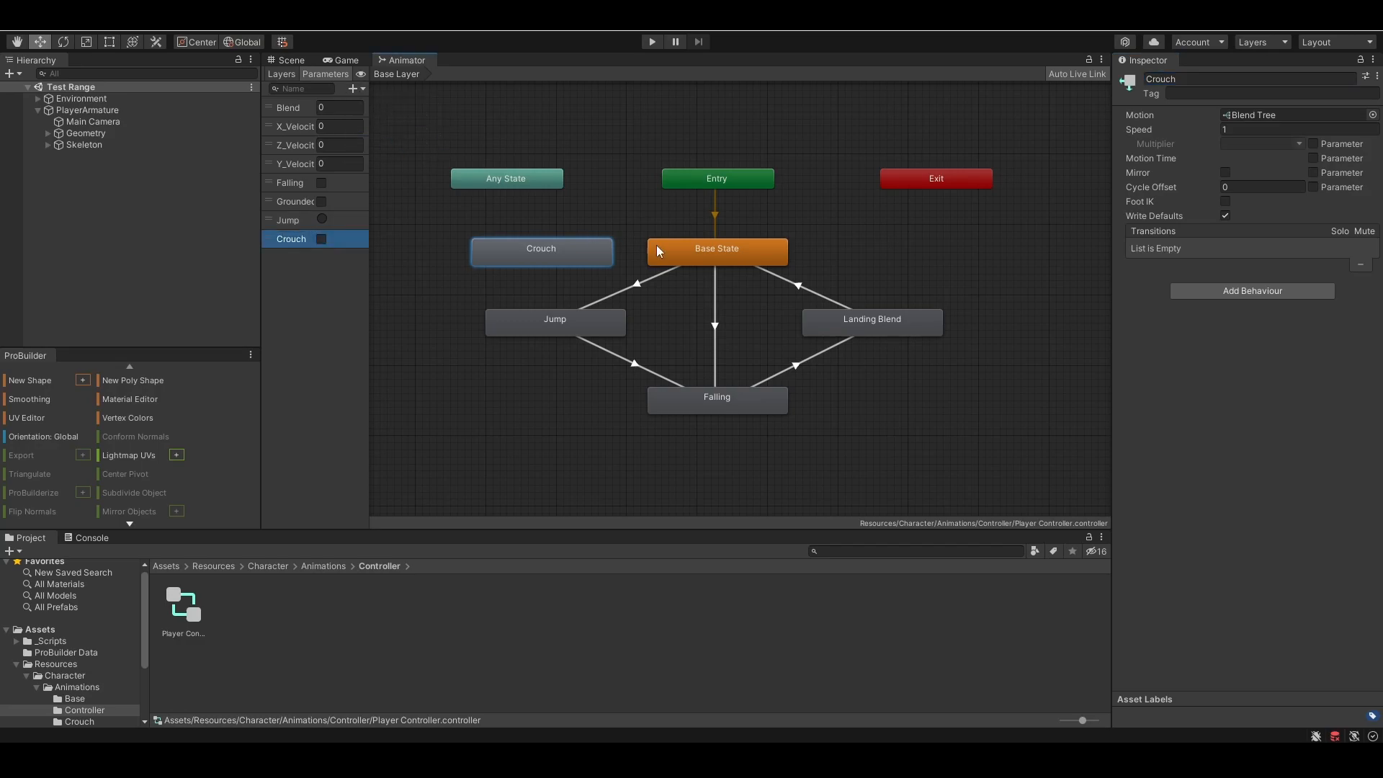
right_click(541, 252)
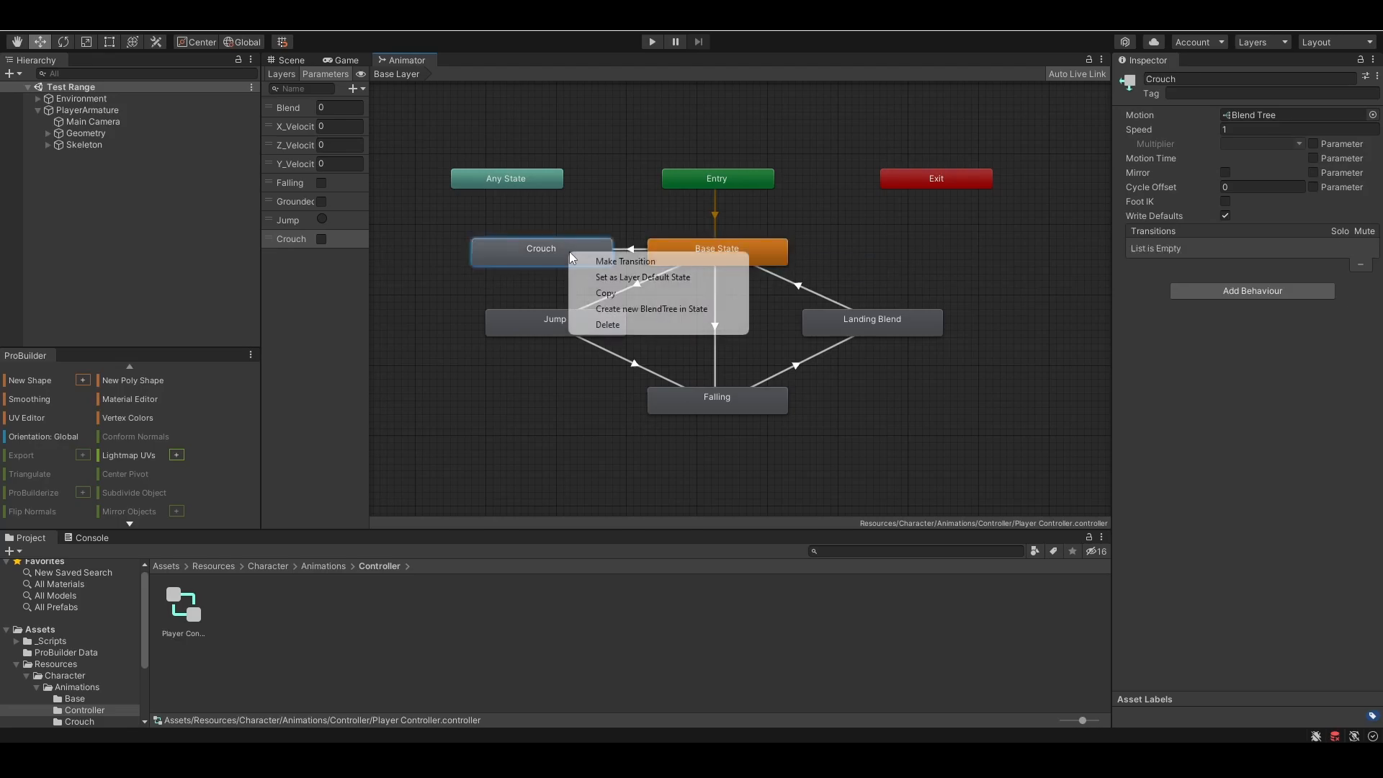
left_click(626, 261)
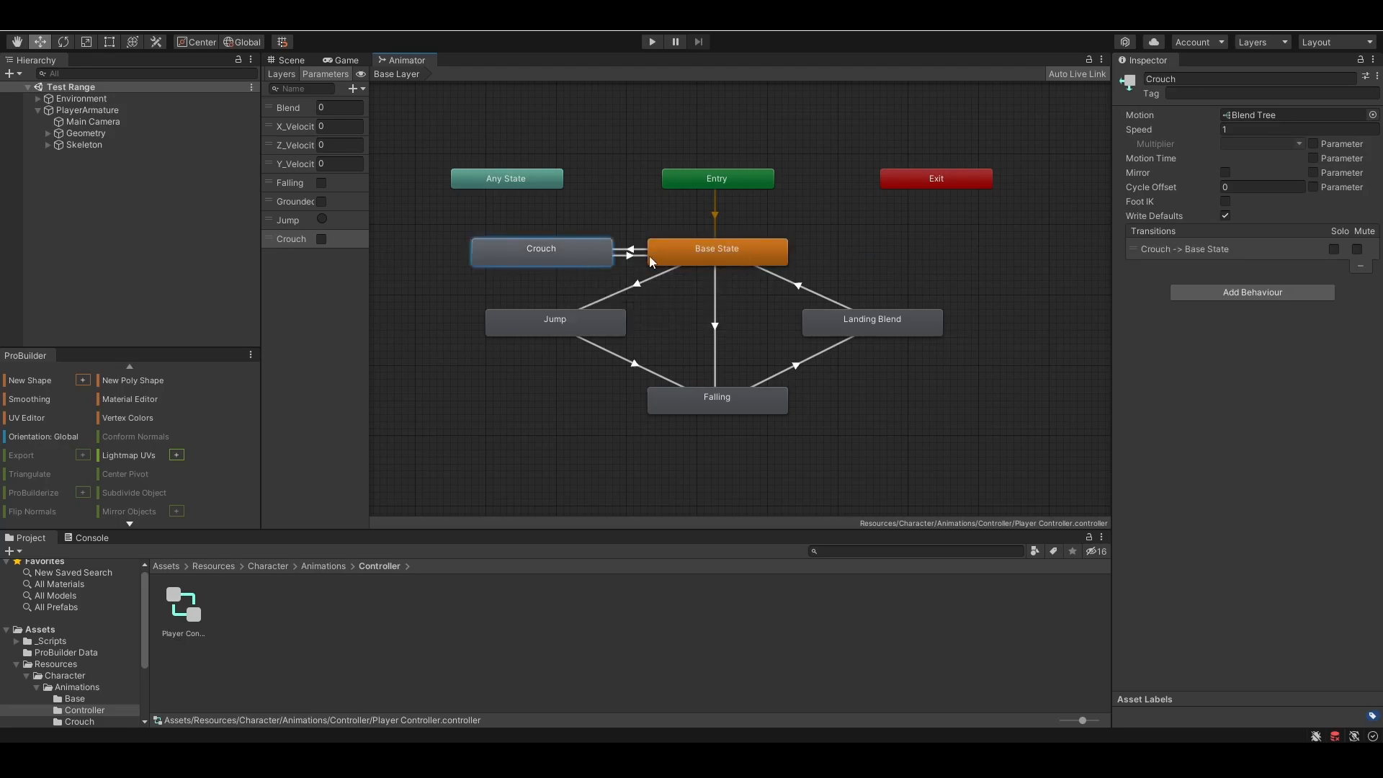
Step: Disable exit time on Base State→Crouch and add a parameter condition to the return transition
left_click(631, 252)
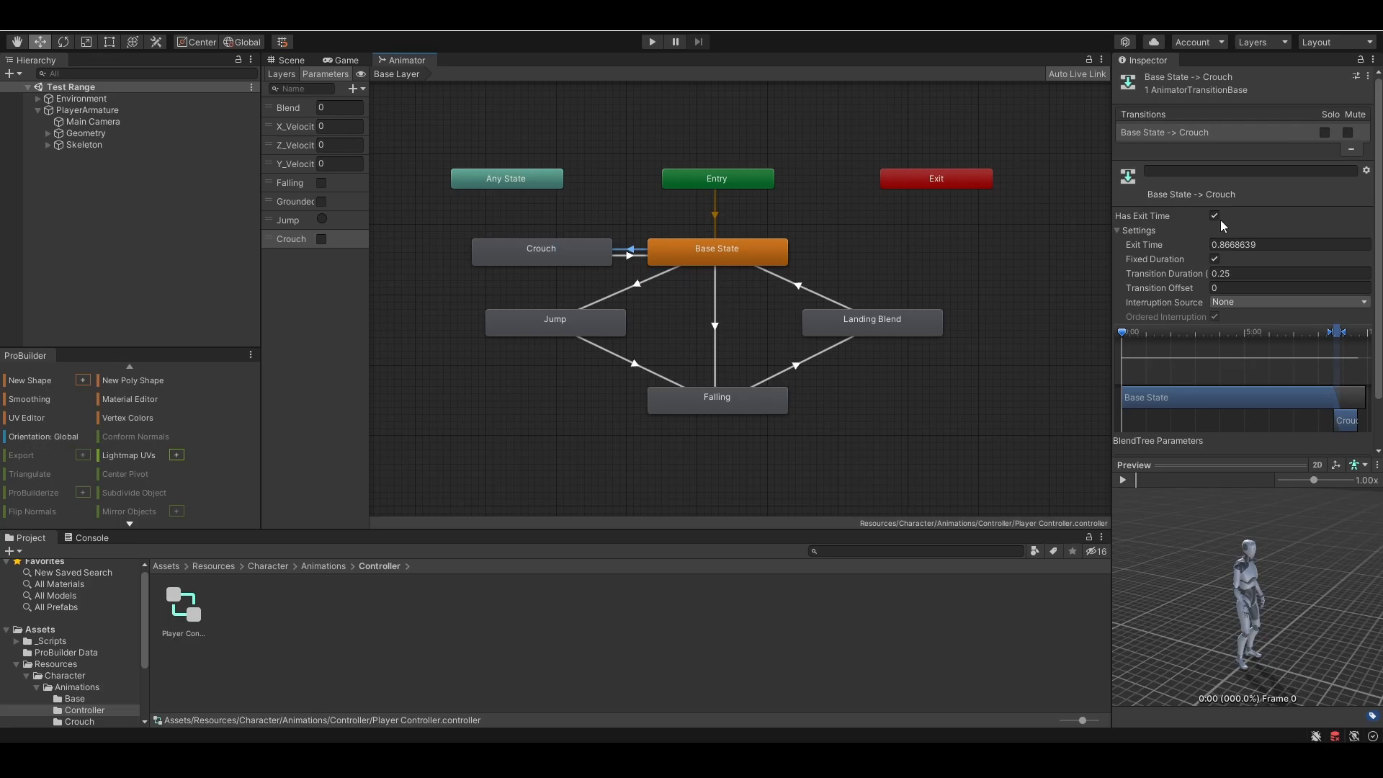
left_click(1213, 215)
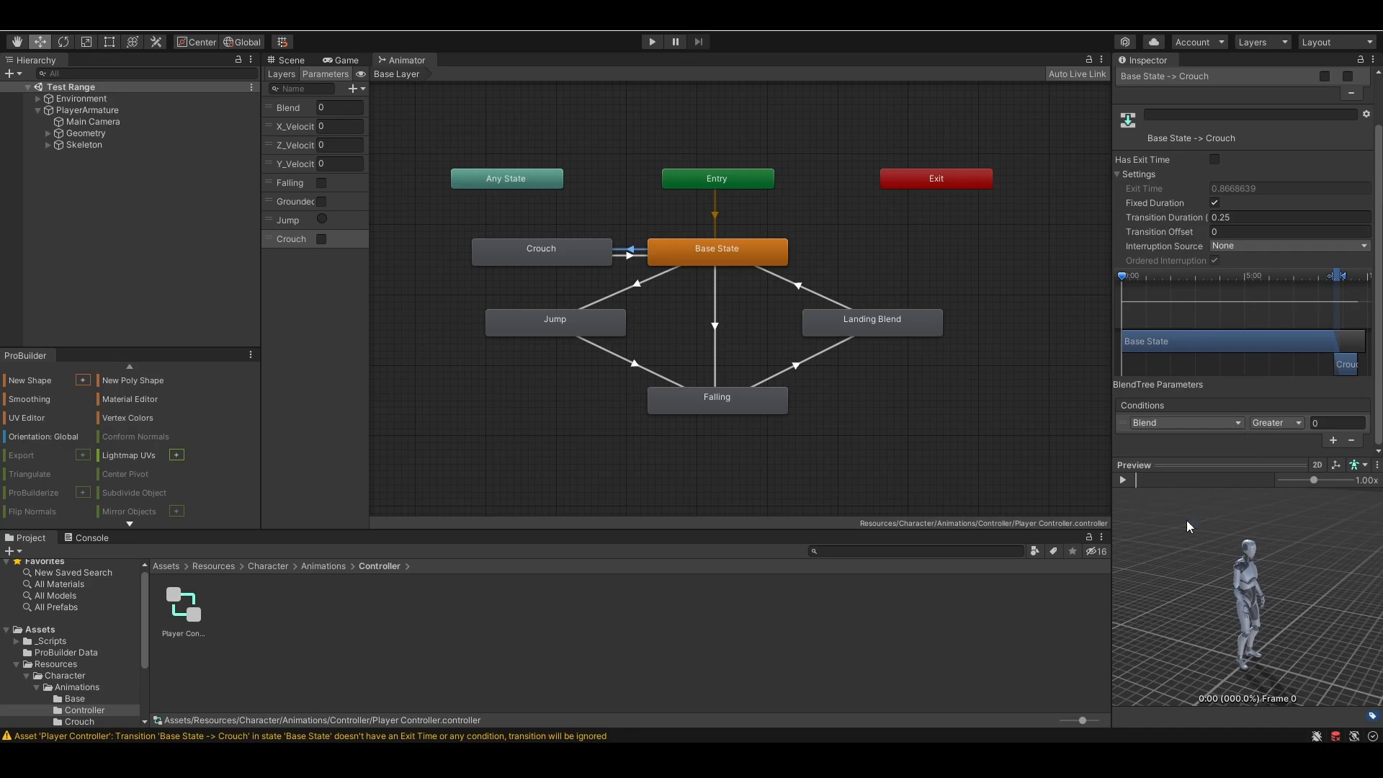
left_click(1186, 422)
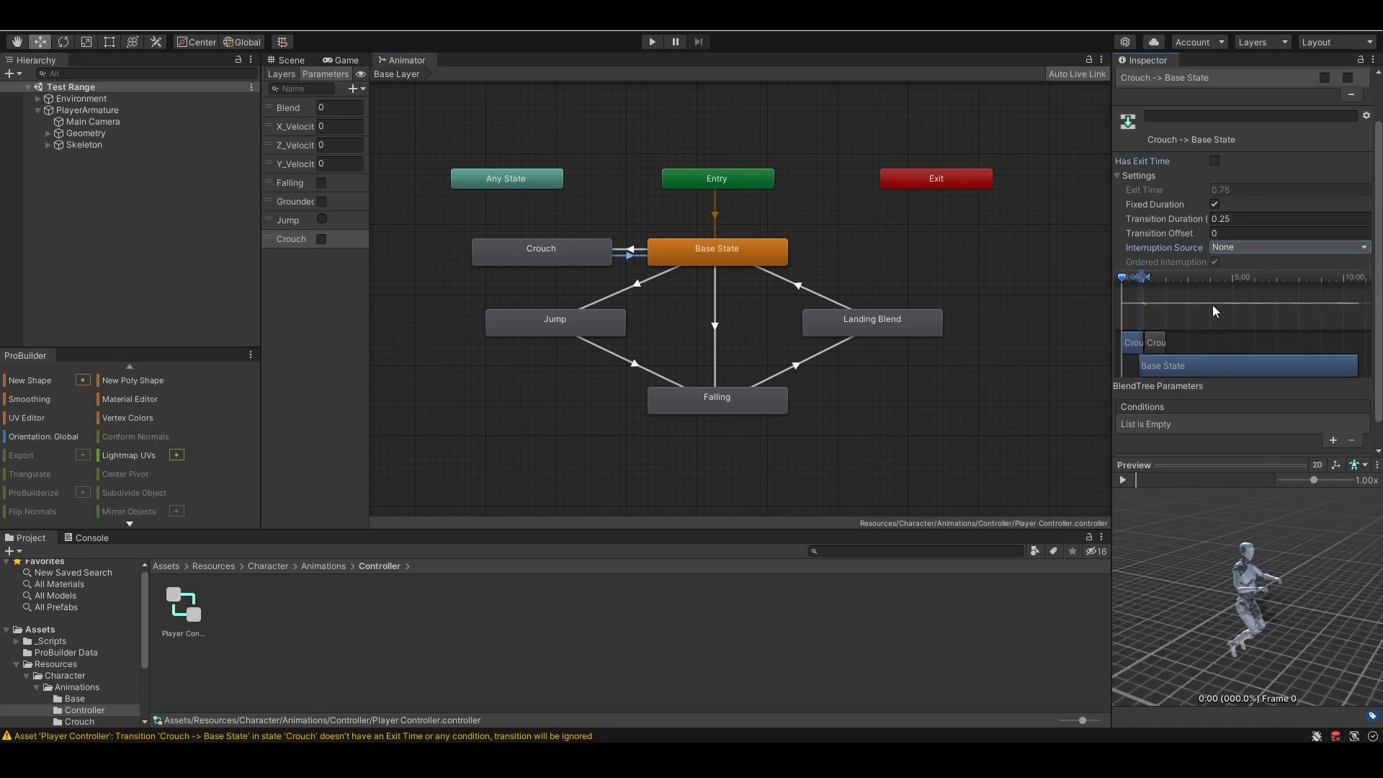
left_click(1331, 440)
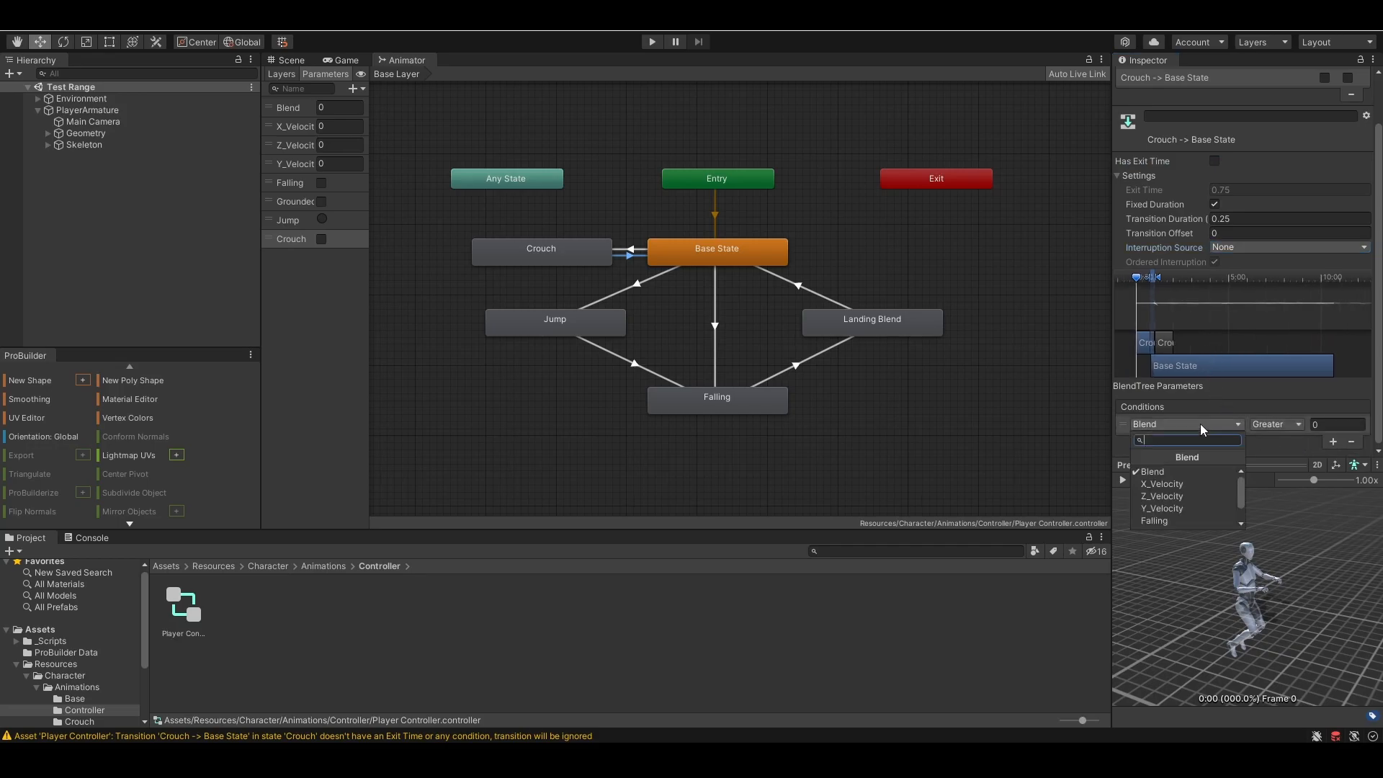
left_click(1186, 424)
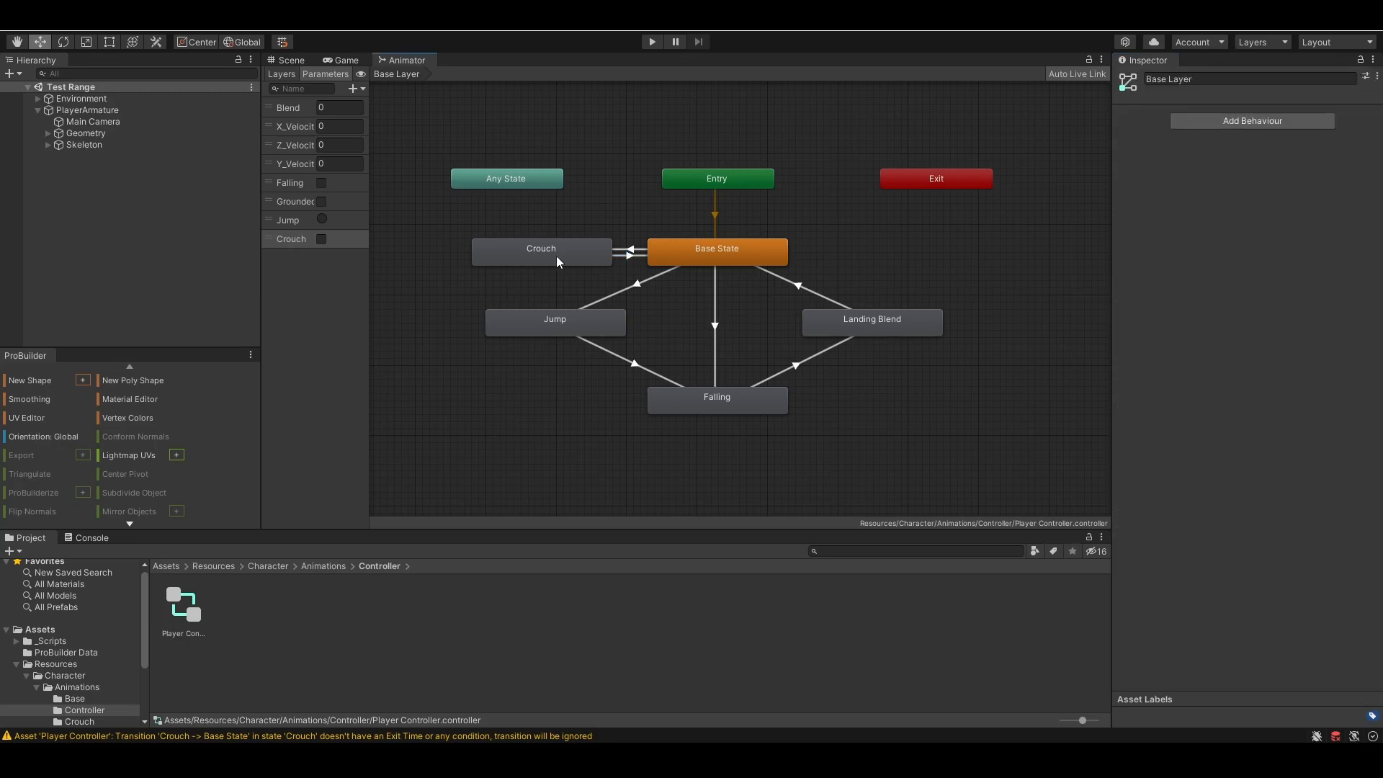
Step: Make the Crouch blend tree 2D Simple Directional on X_Velocity/Y_Velocity and add motion fields
double_click(541, 249)
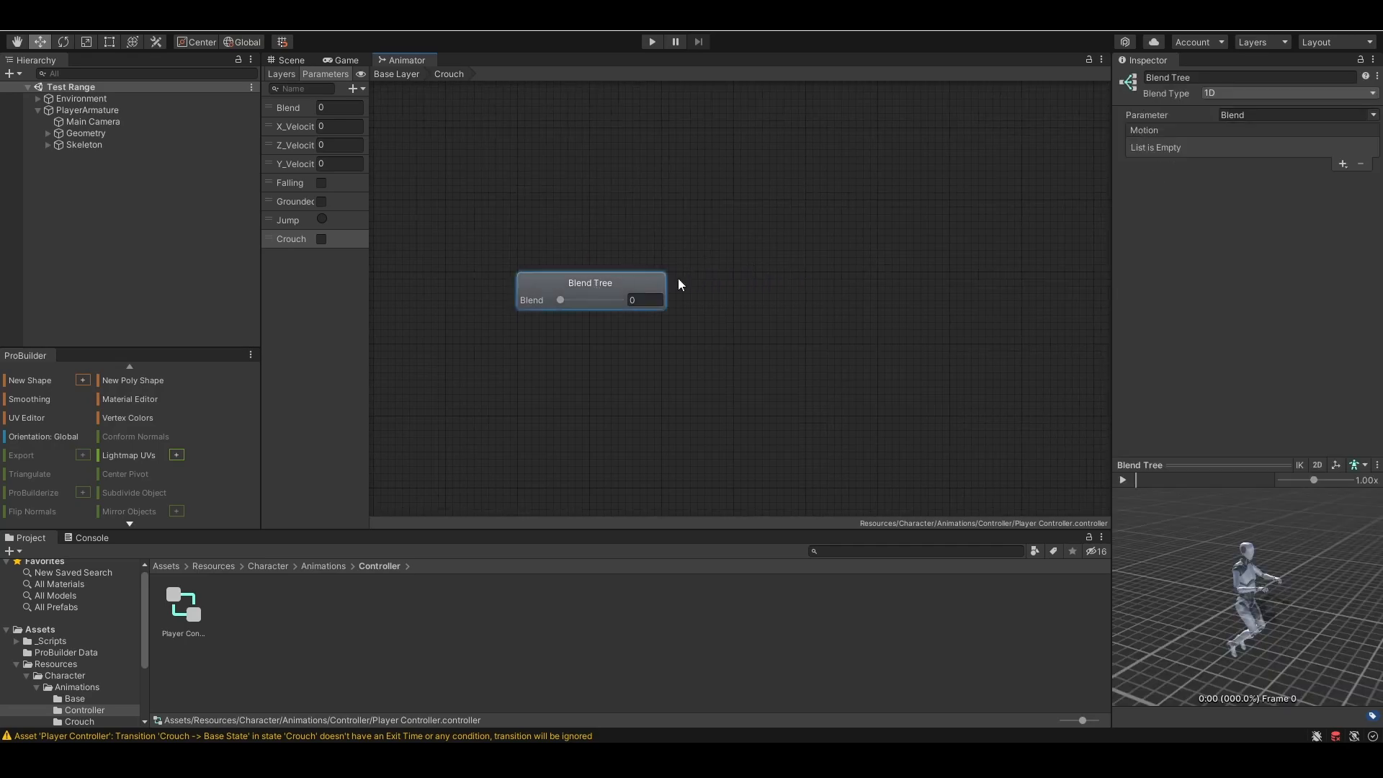
left_click(1289, 93)
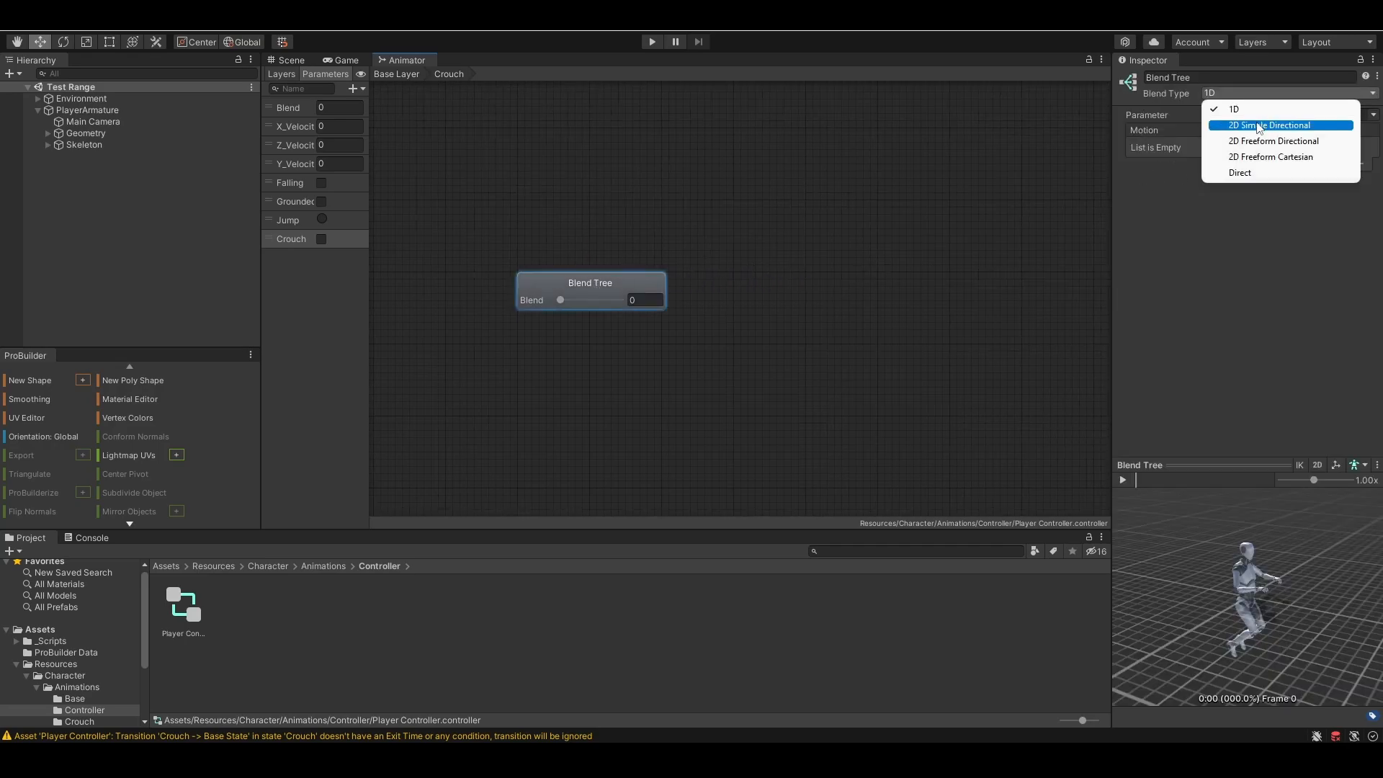
left_click(1273, 124)
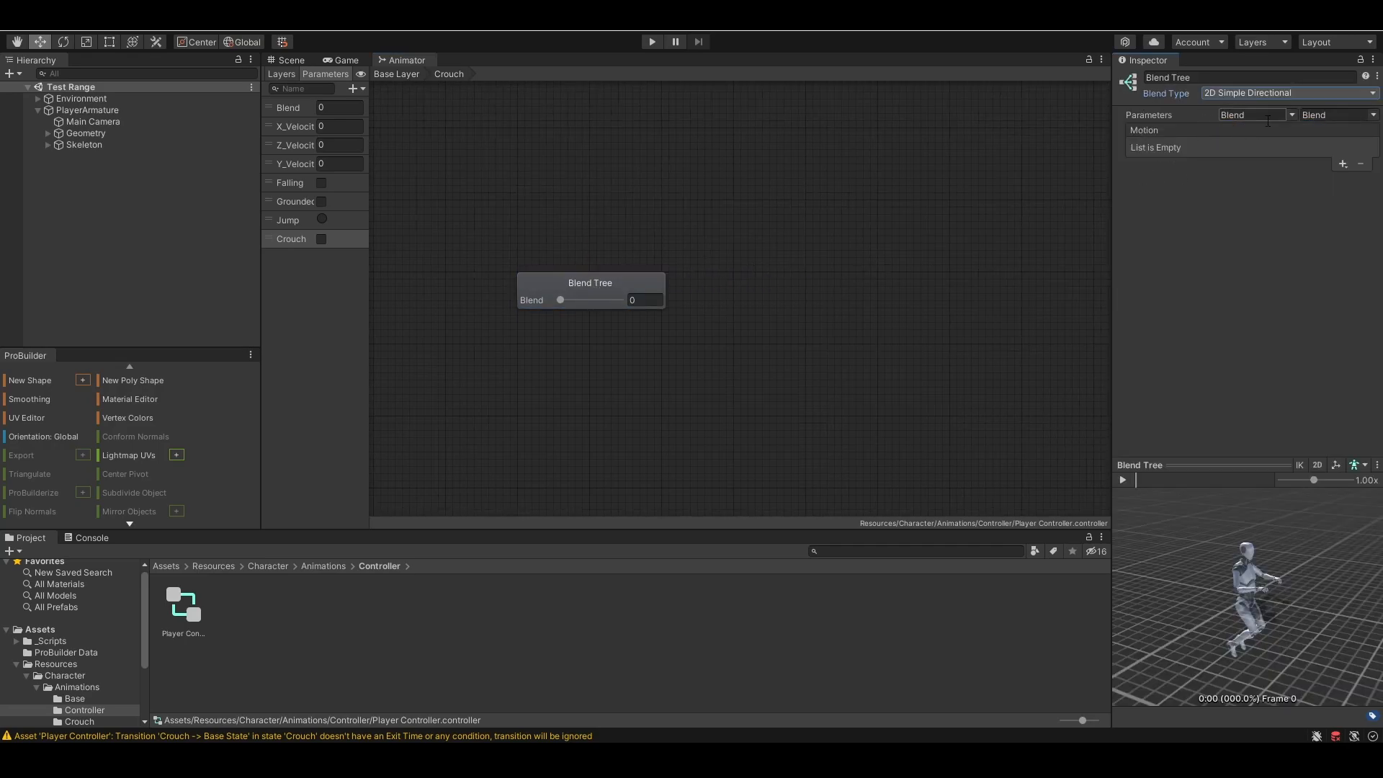
left_click(1294, 114)
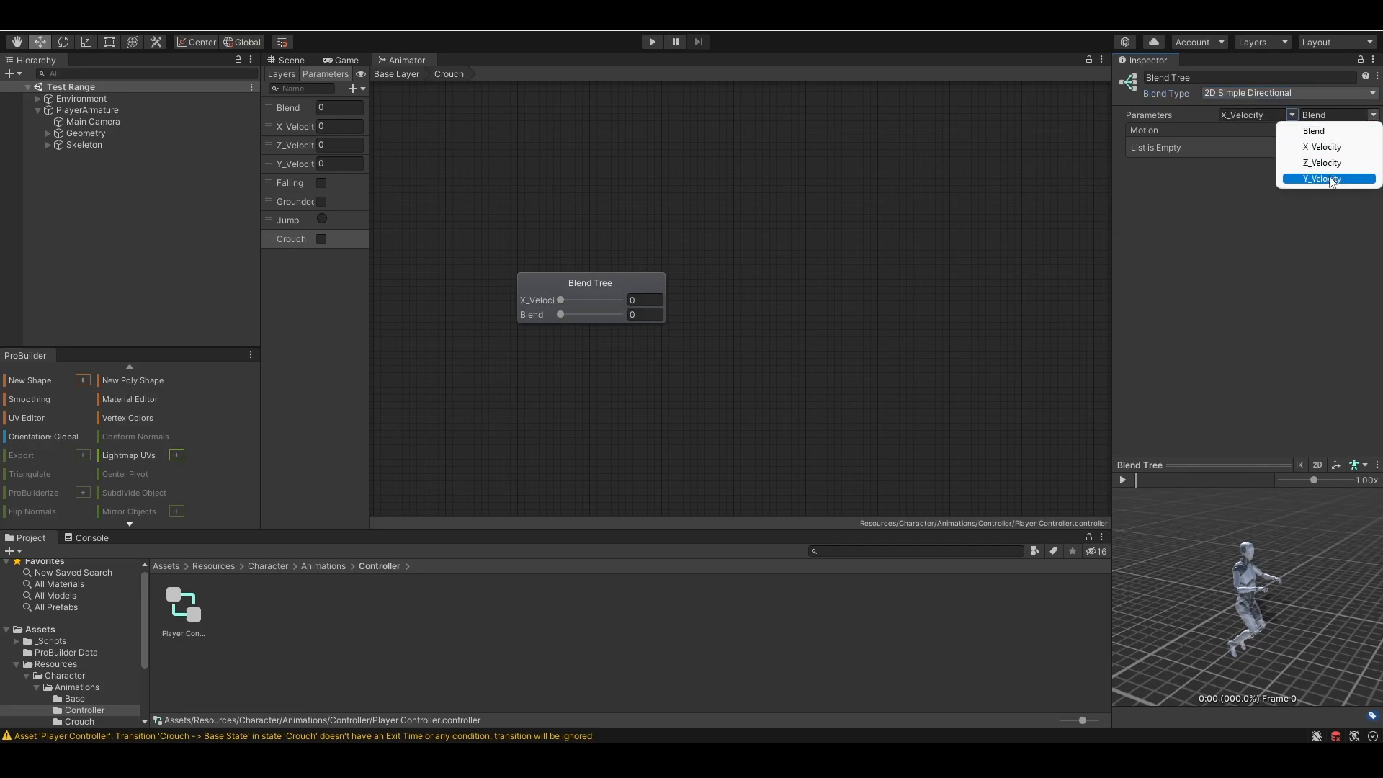
left_click(1326, 179)
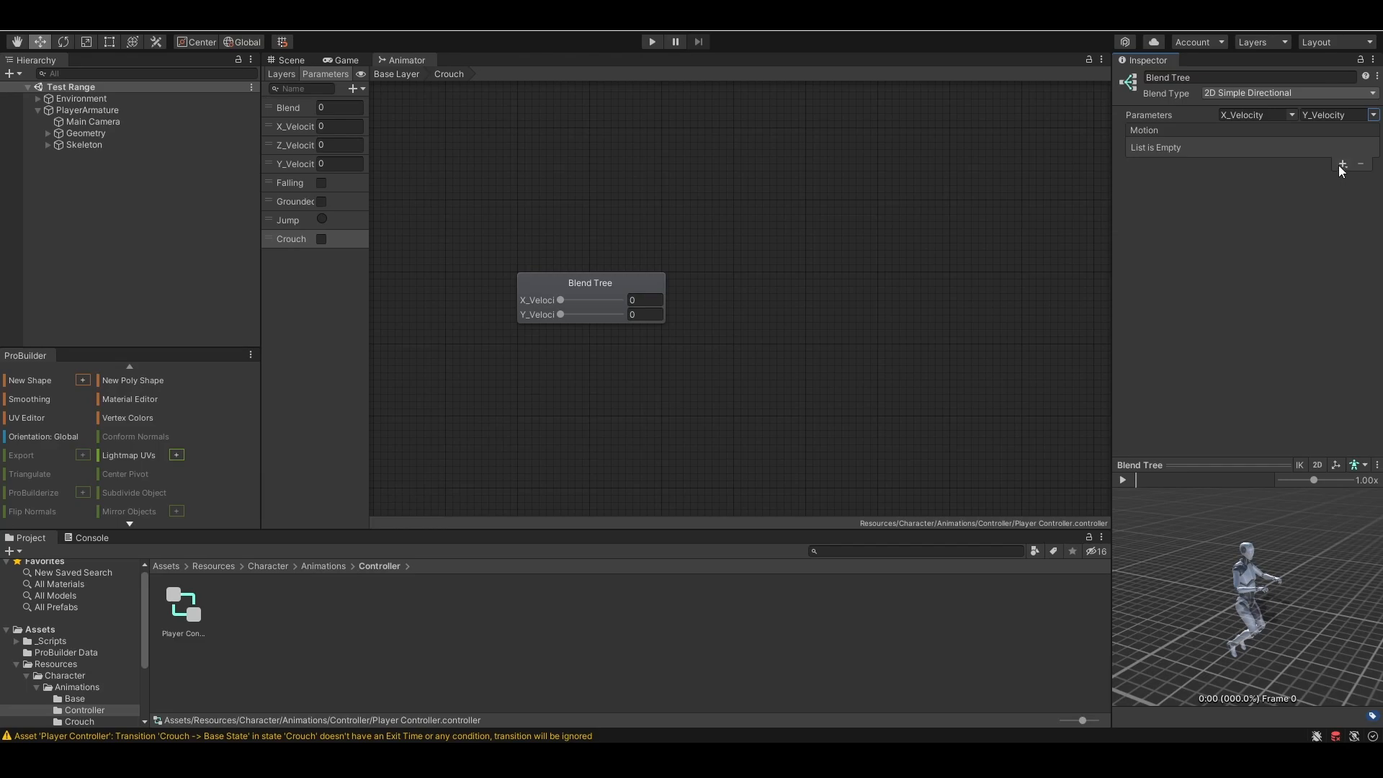
left_click(1343, 163)
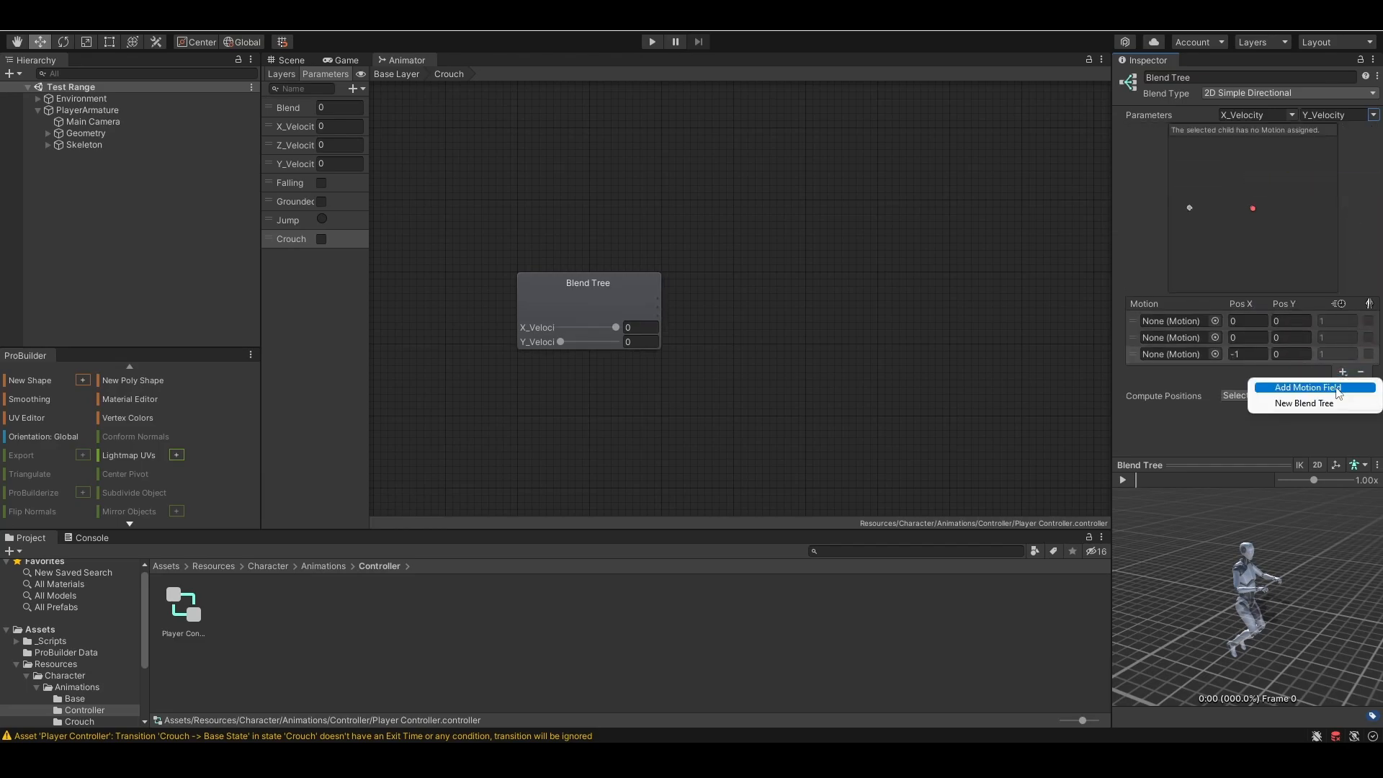
Step: Add another motion slot and assign the Crouch Right clip to it
left_click(1307, 387)
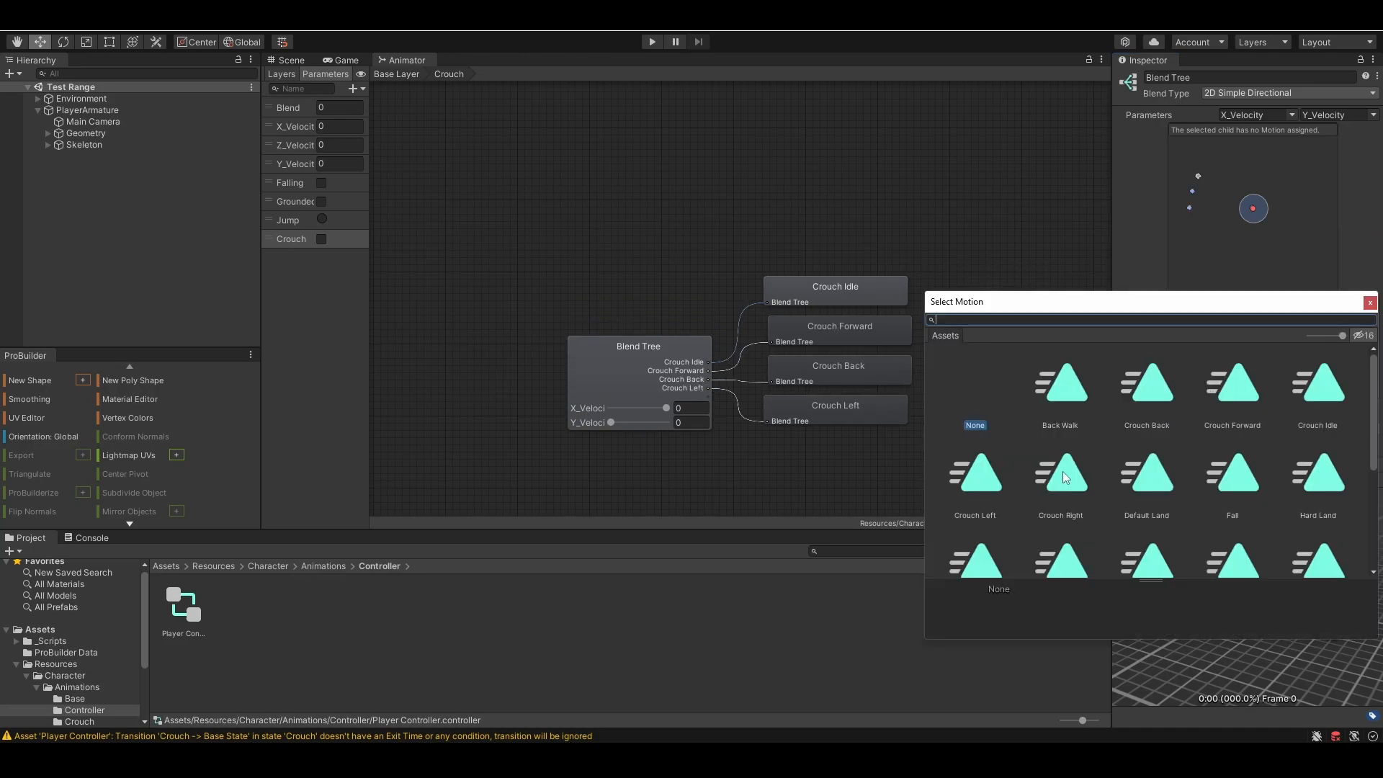
left_click(1061, 473)
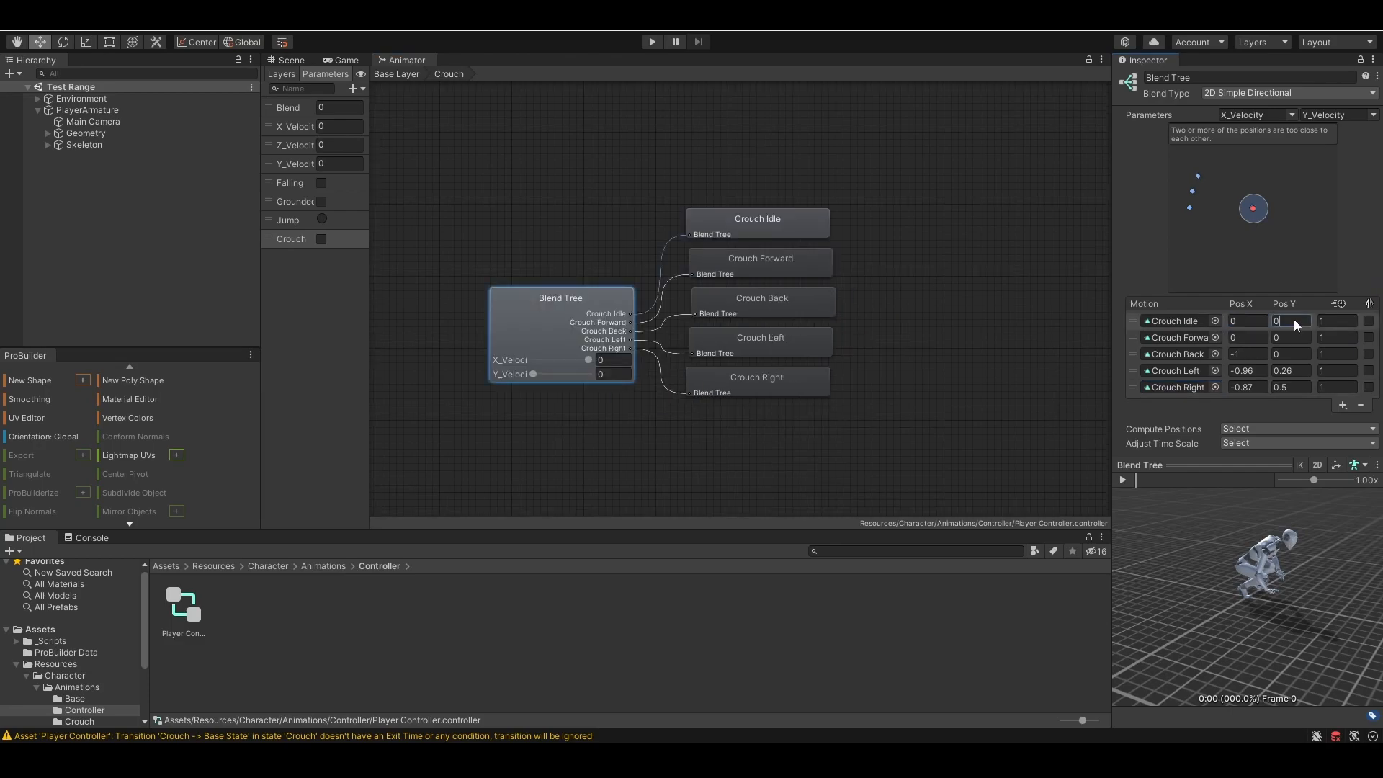
Step: Position crouch motions: Forward Y 1.5, Back Y -1.5, Left/Right X ±1.5
left_click(1291, 320)
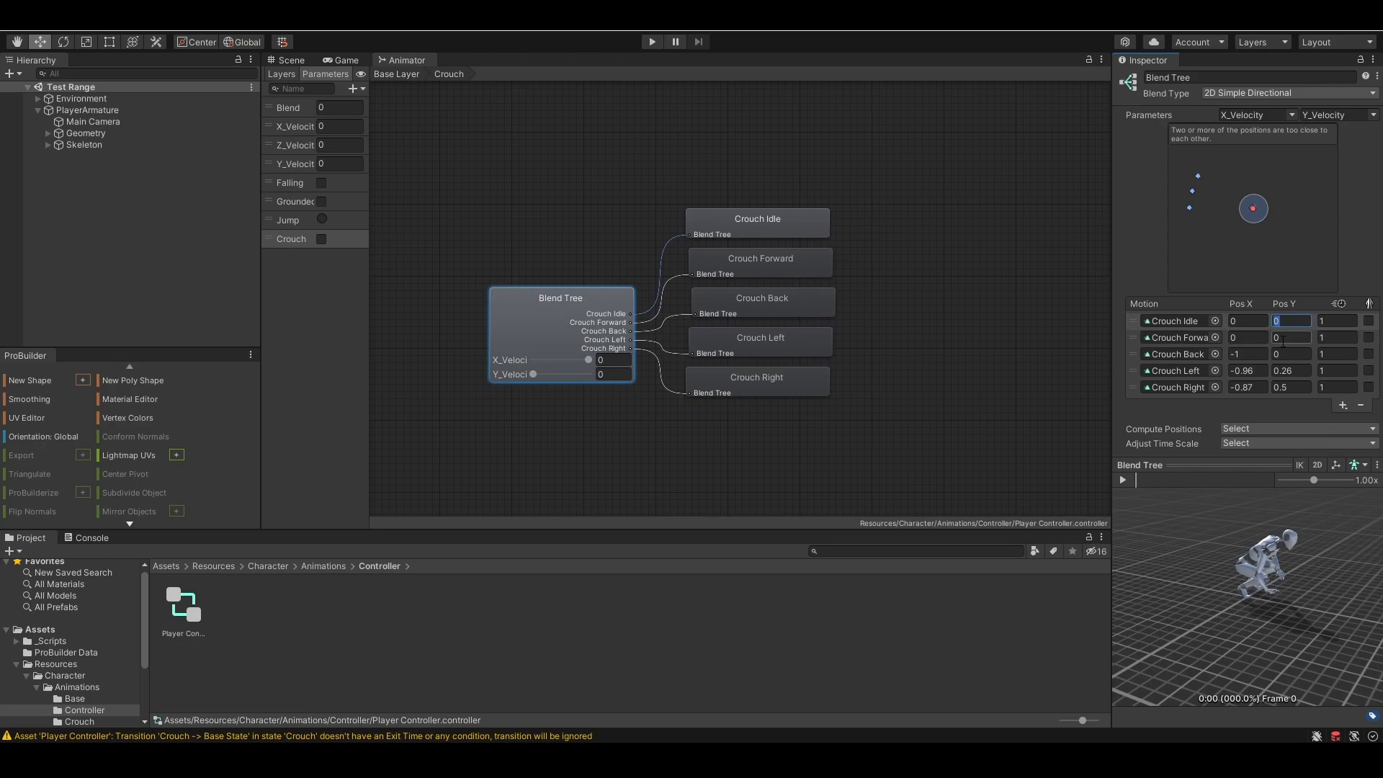
left_click(1290, 337)
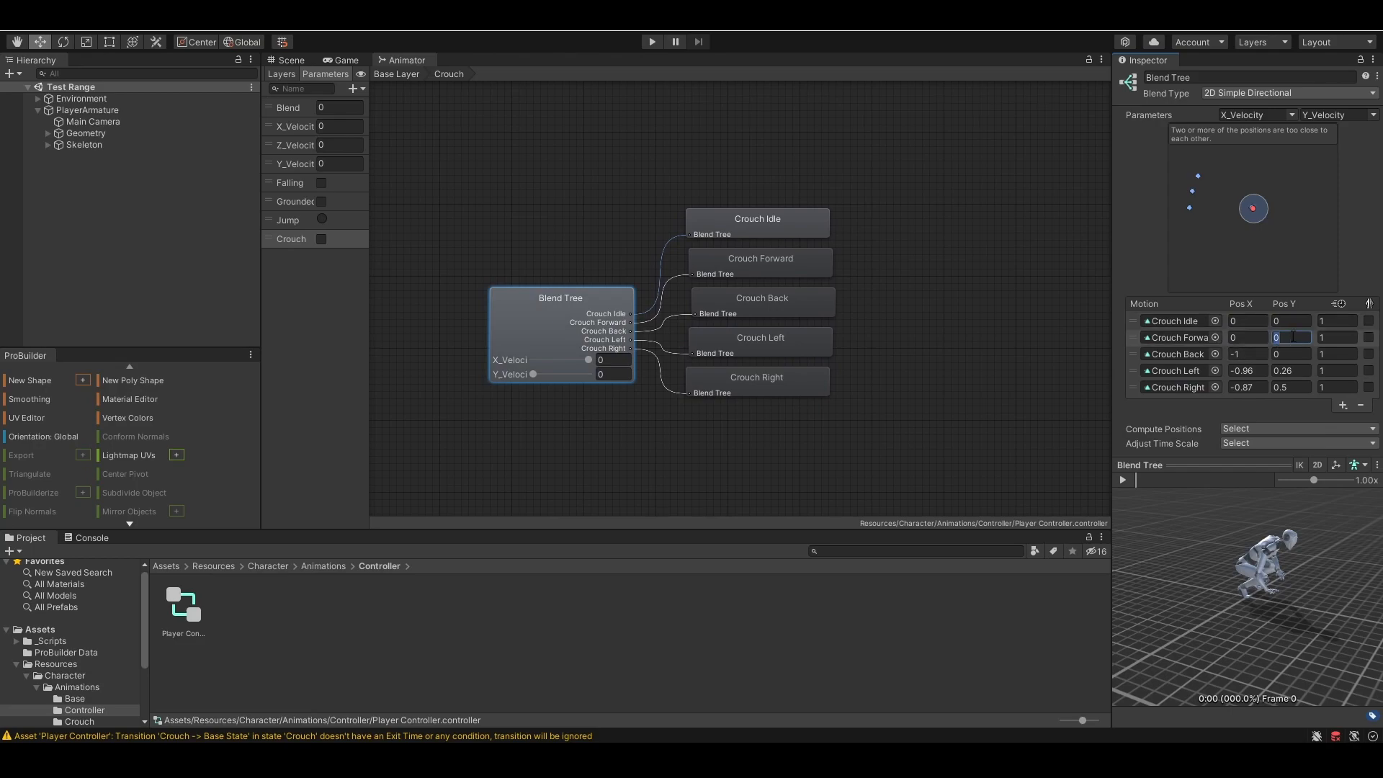
type("1.5")
left_click(1248, 354)
type("0")
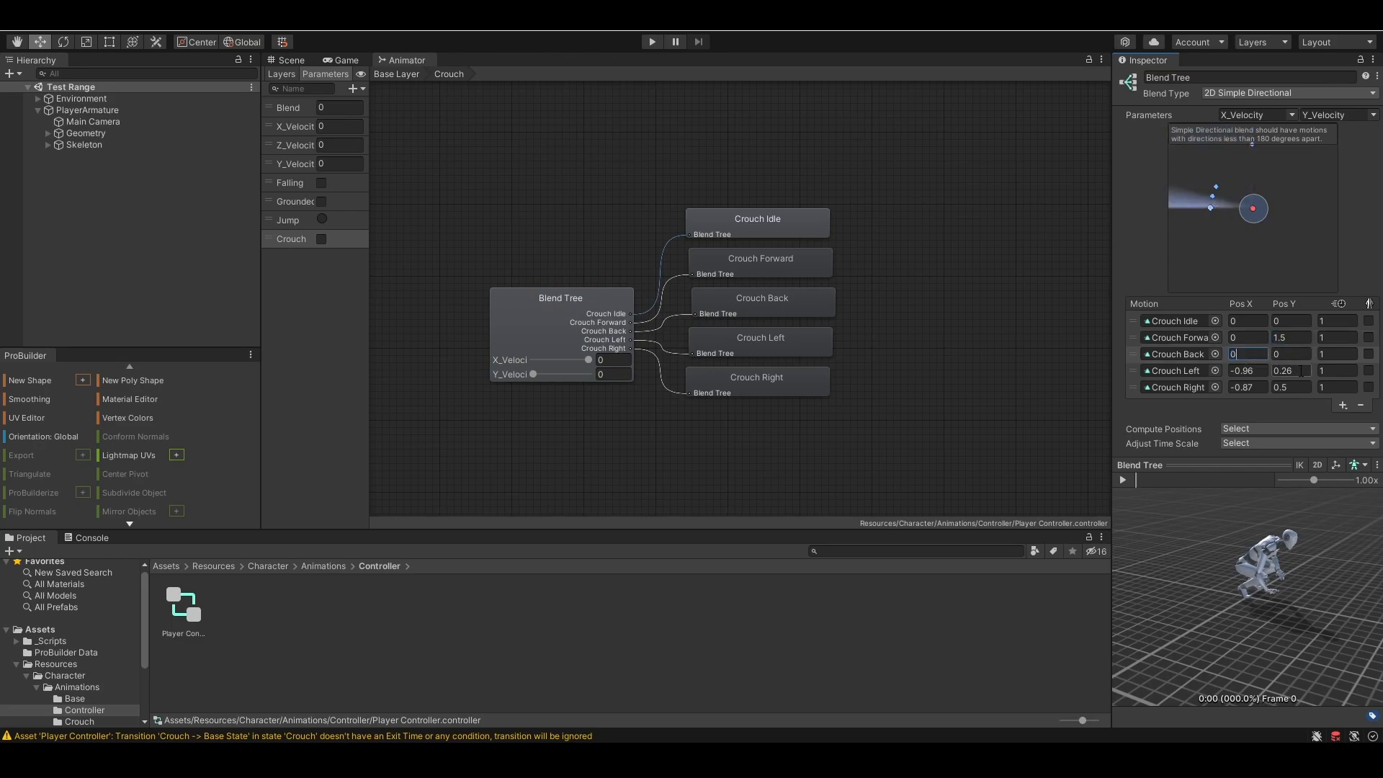
type("-1.5")
left_click(1290, 370)
type("0")
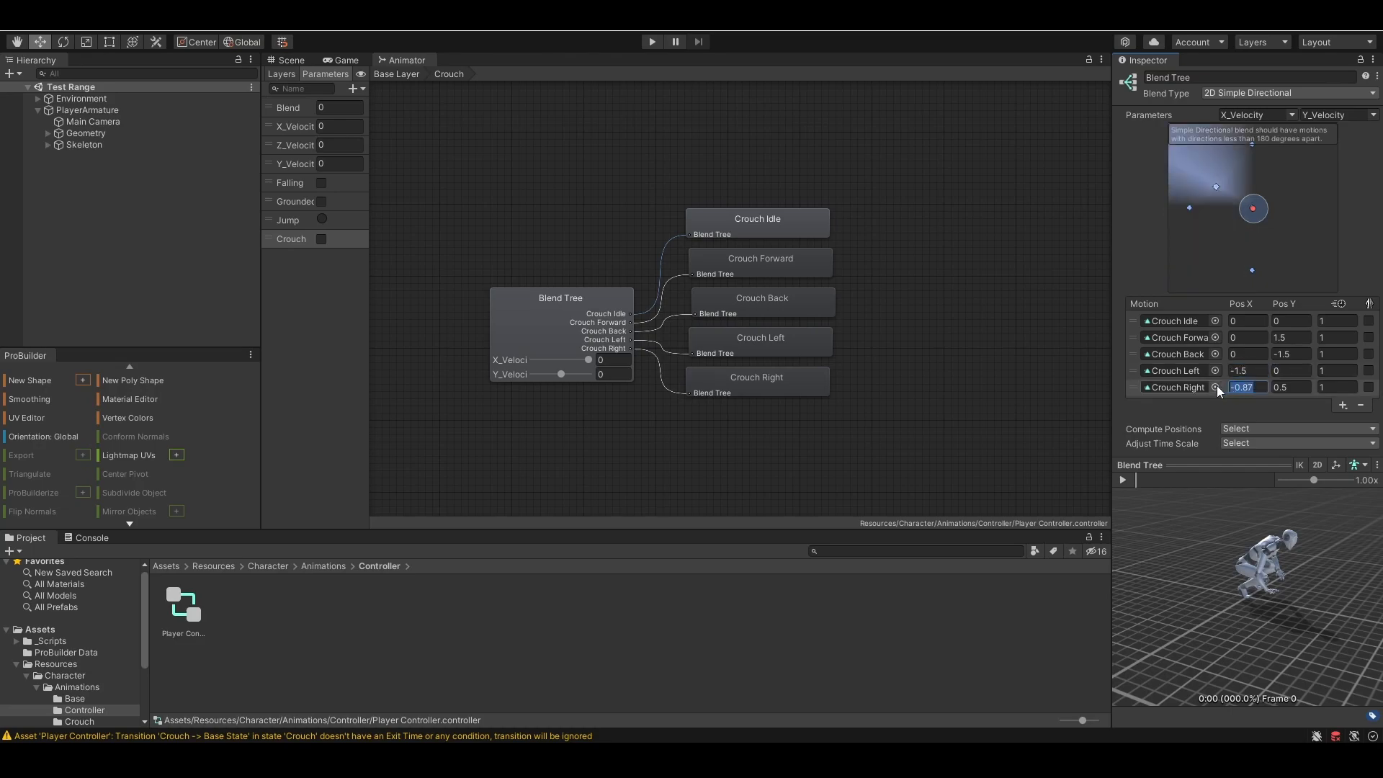
type("1.5")
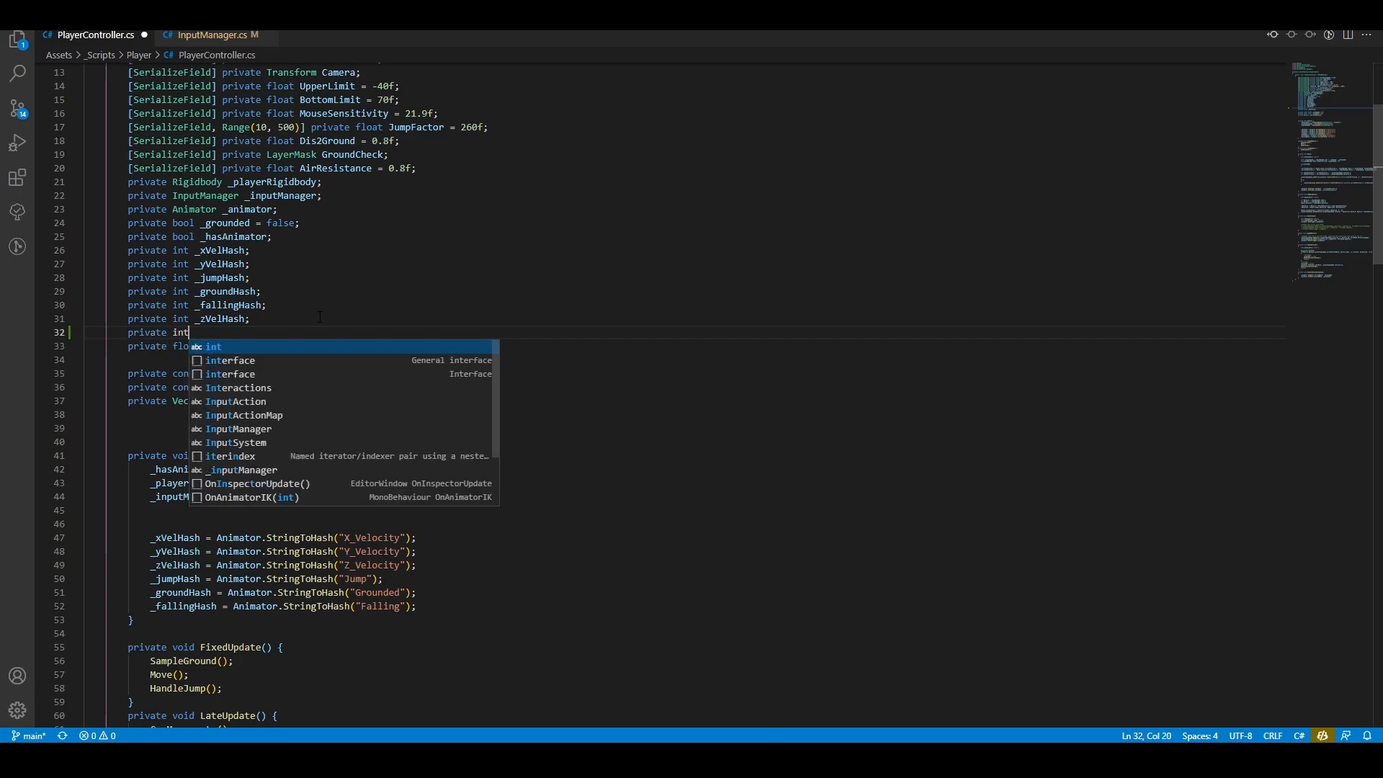
Step: Declare private int _crouchHash and assign Animator.StringToHash("Crouch") in Start
type("_")
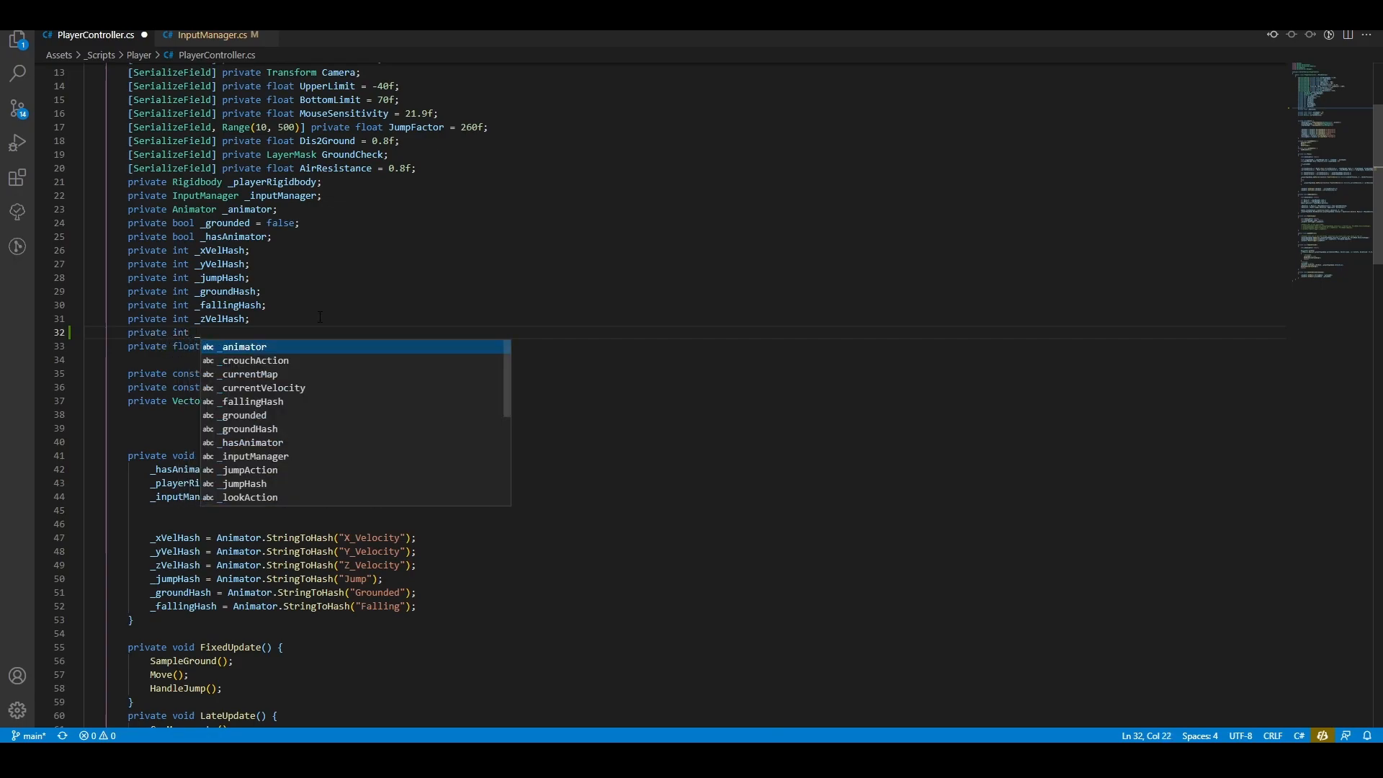
type("_crouchHa")
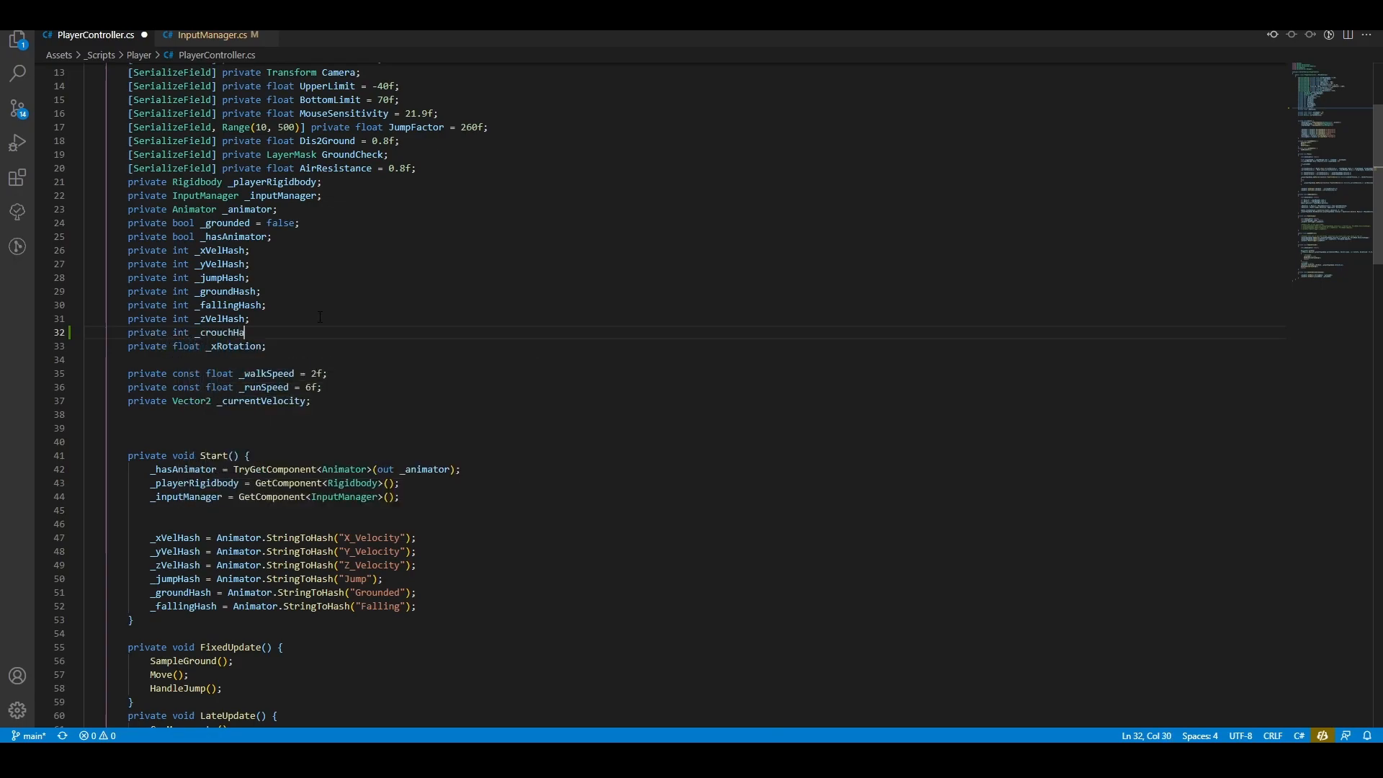
type("sh;")
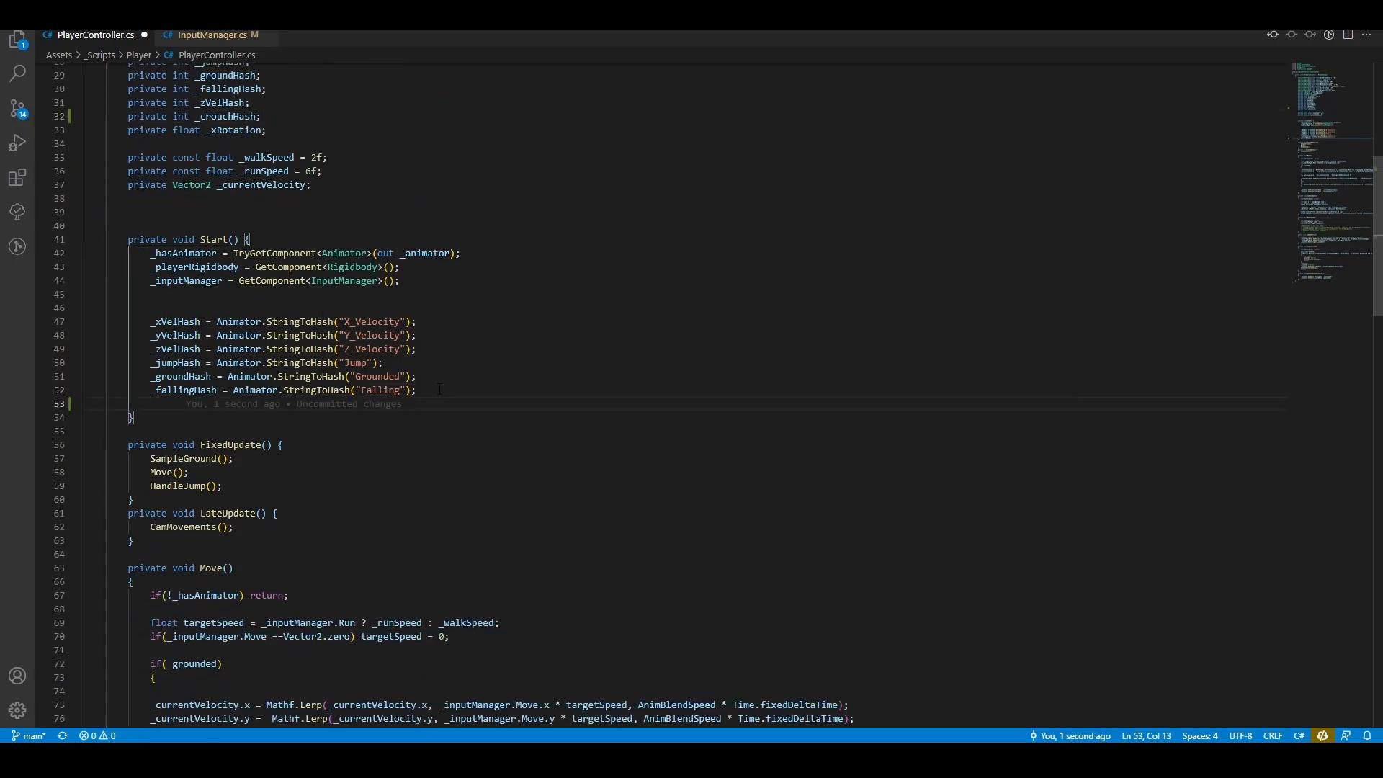
type("_crouchHash = Animator.StringToHash(\"")
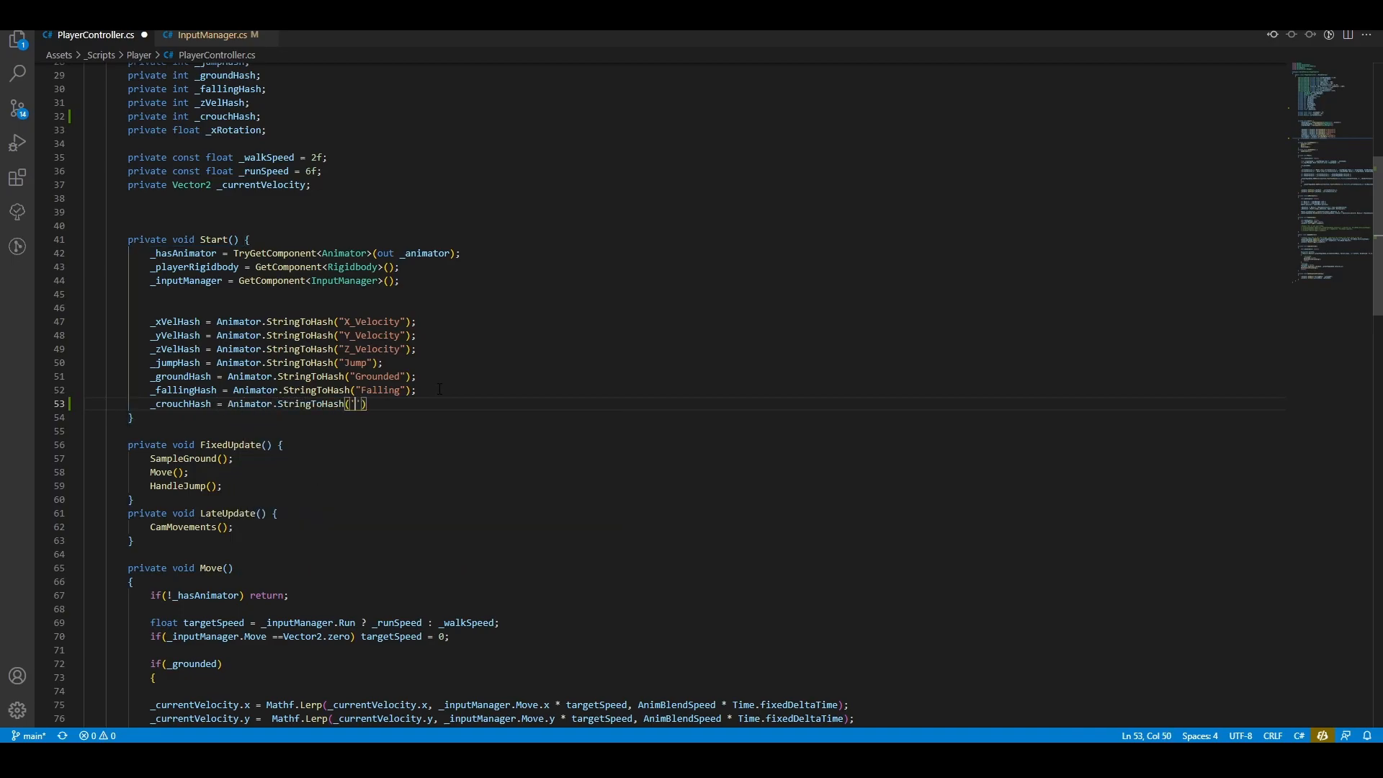
type("Crouch")
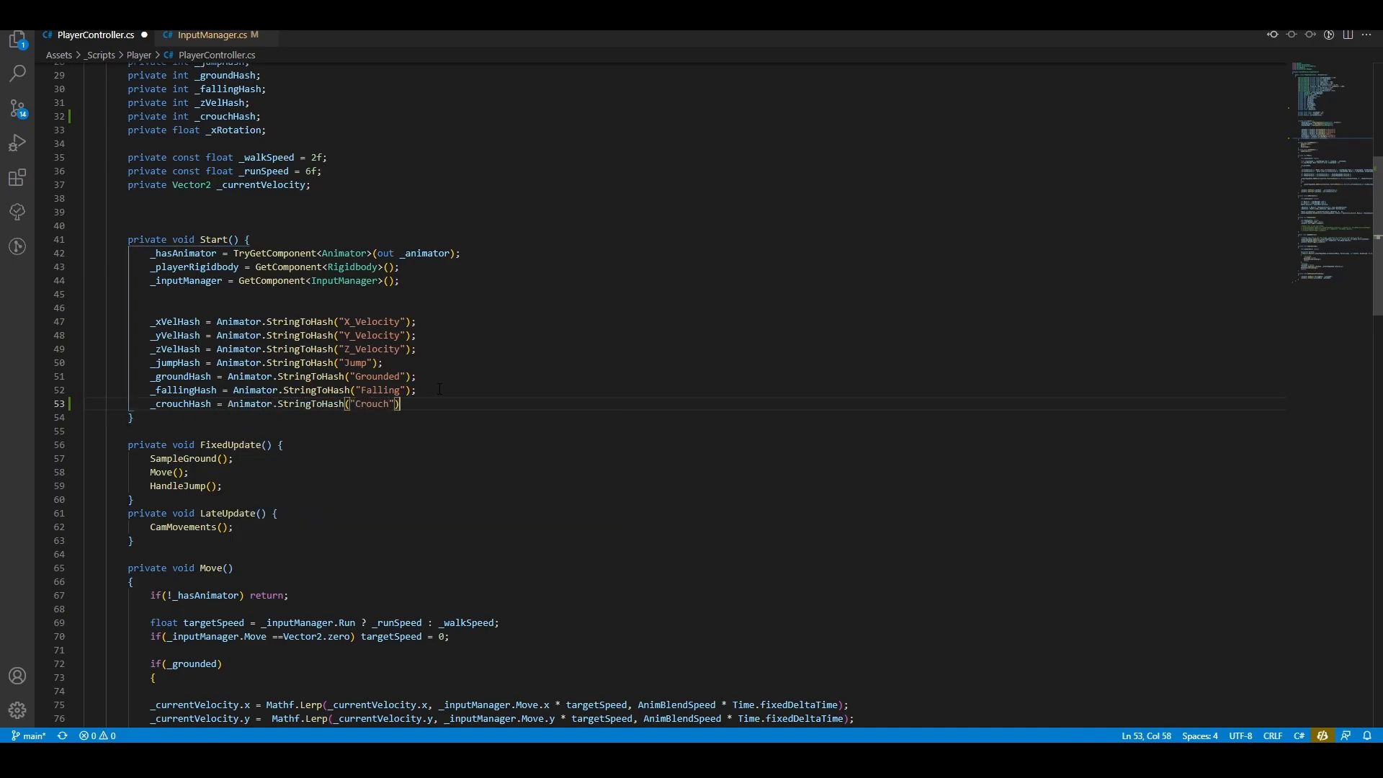
type(";")
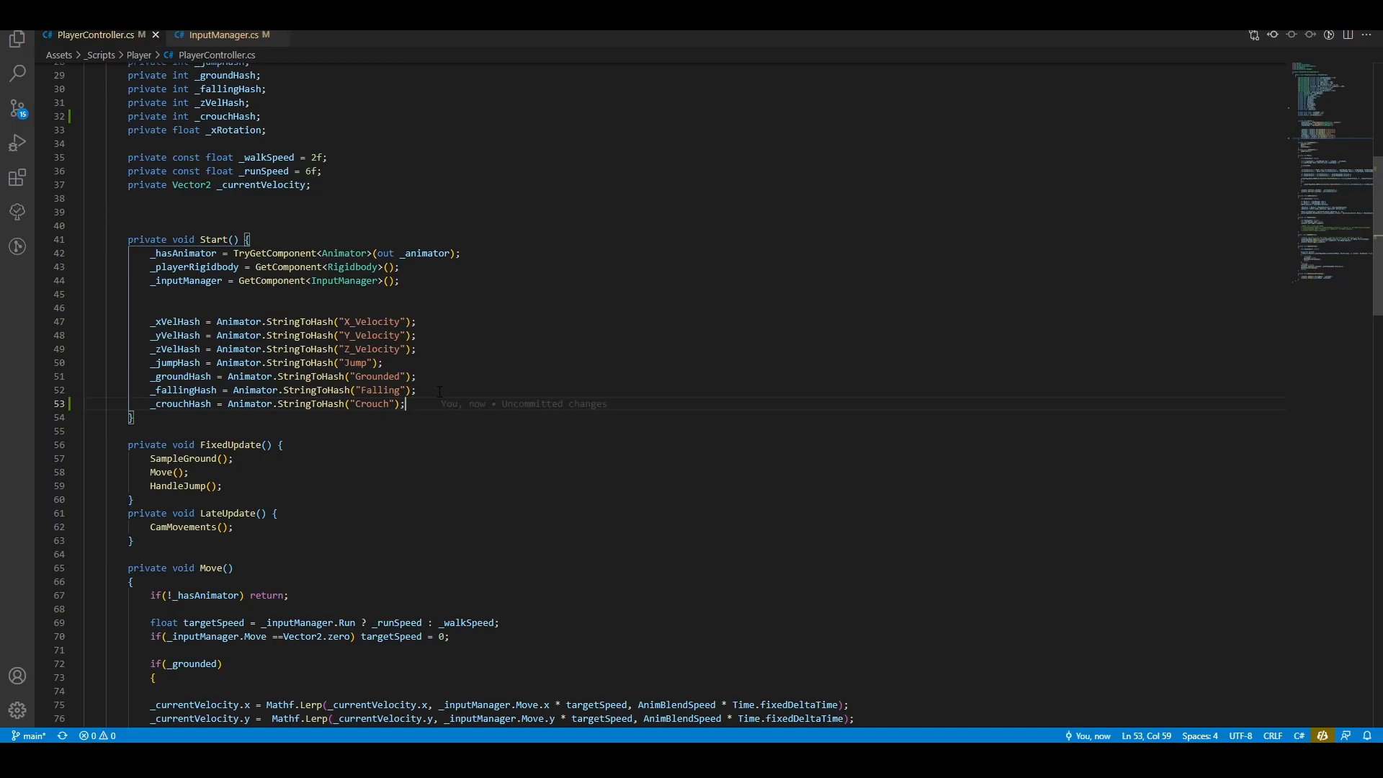
Step: In PlayerController.cs, cap crouch targetSpeed at 1.5f and call HandleCrouch() in FixedUpdate
scroll("down", 3)
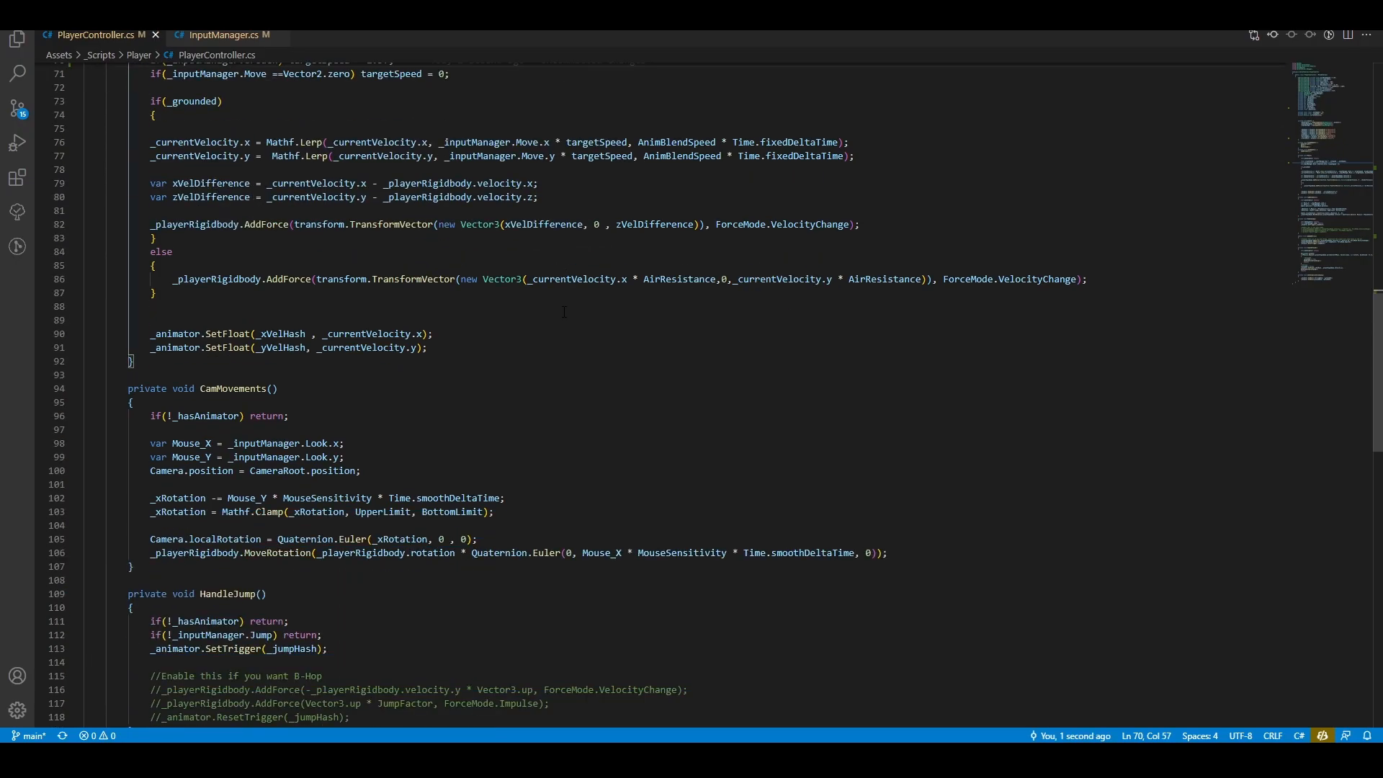
scroll("down", 3)
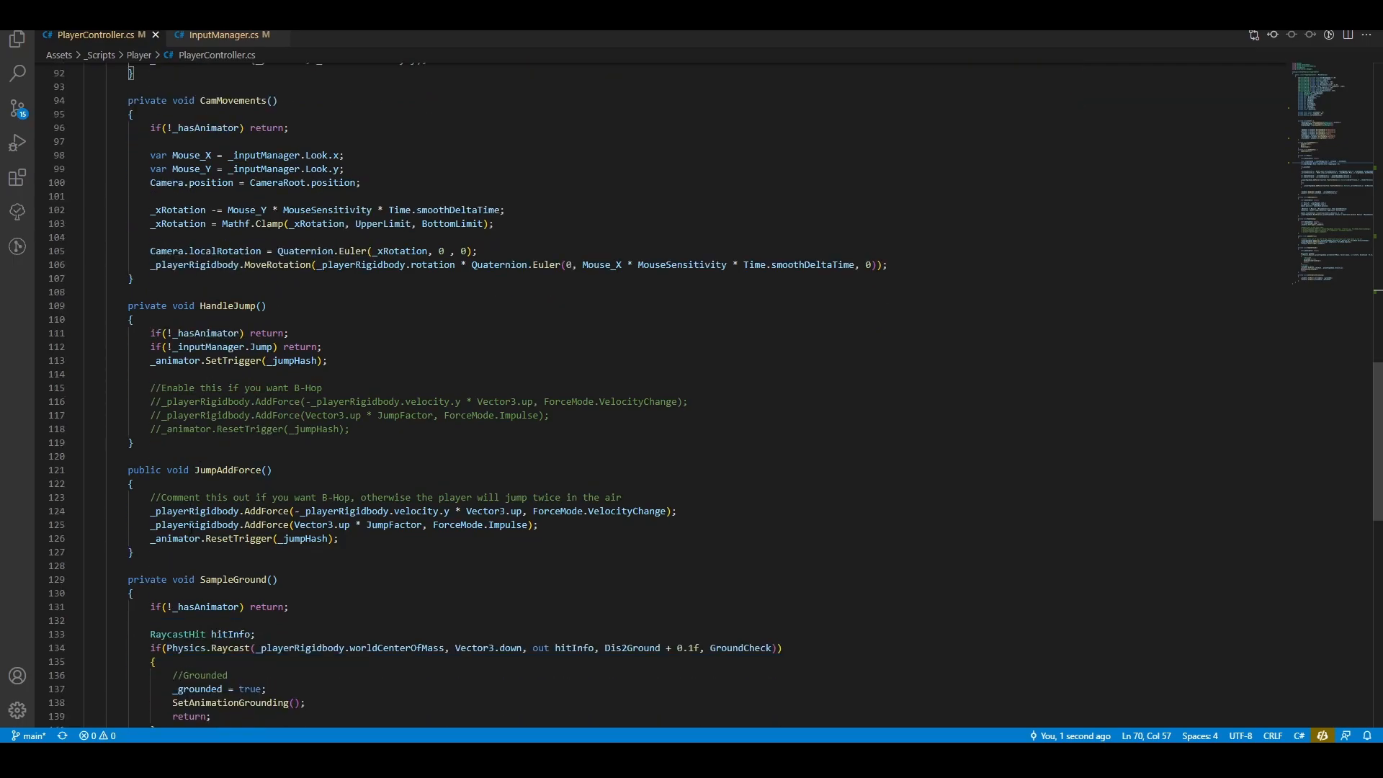
type("private void LateUpdate() {")
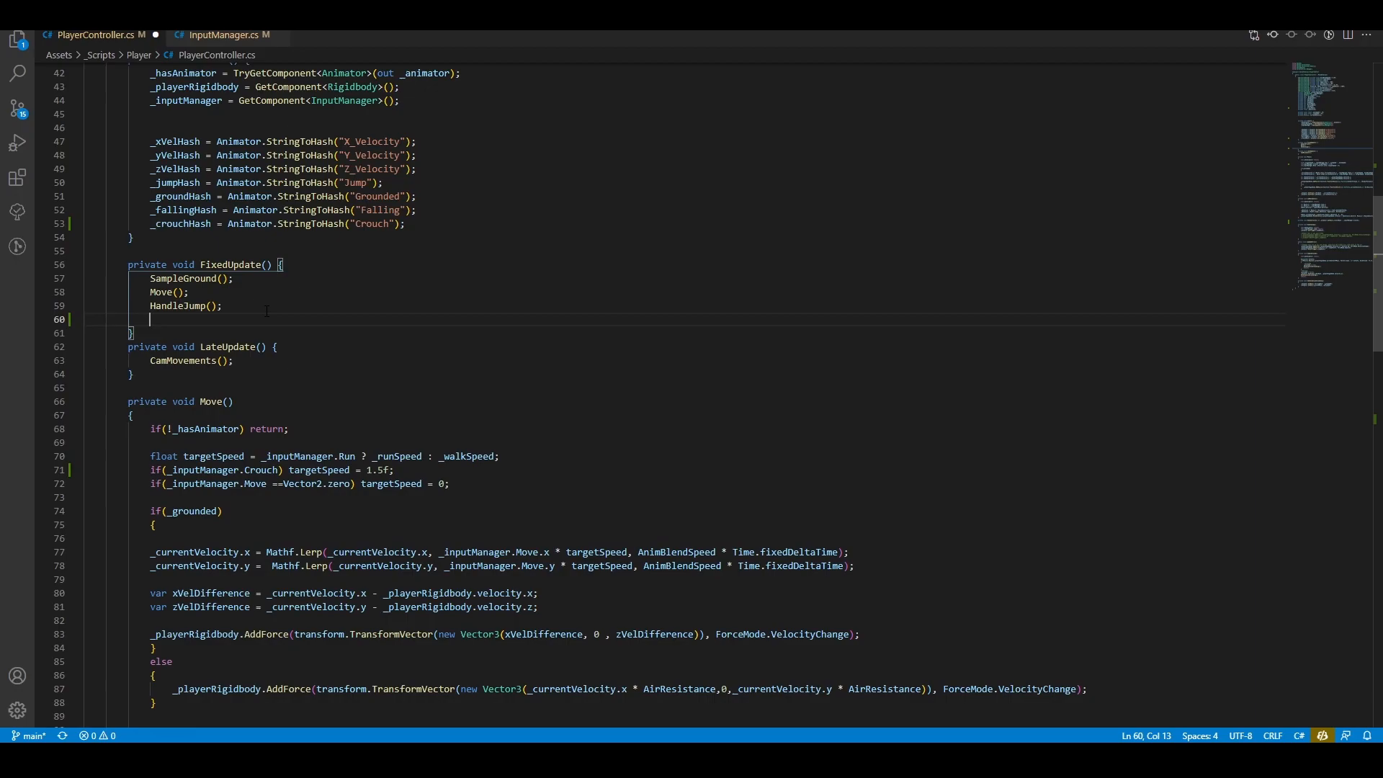
type("HandleCrouch()")
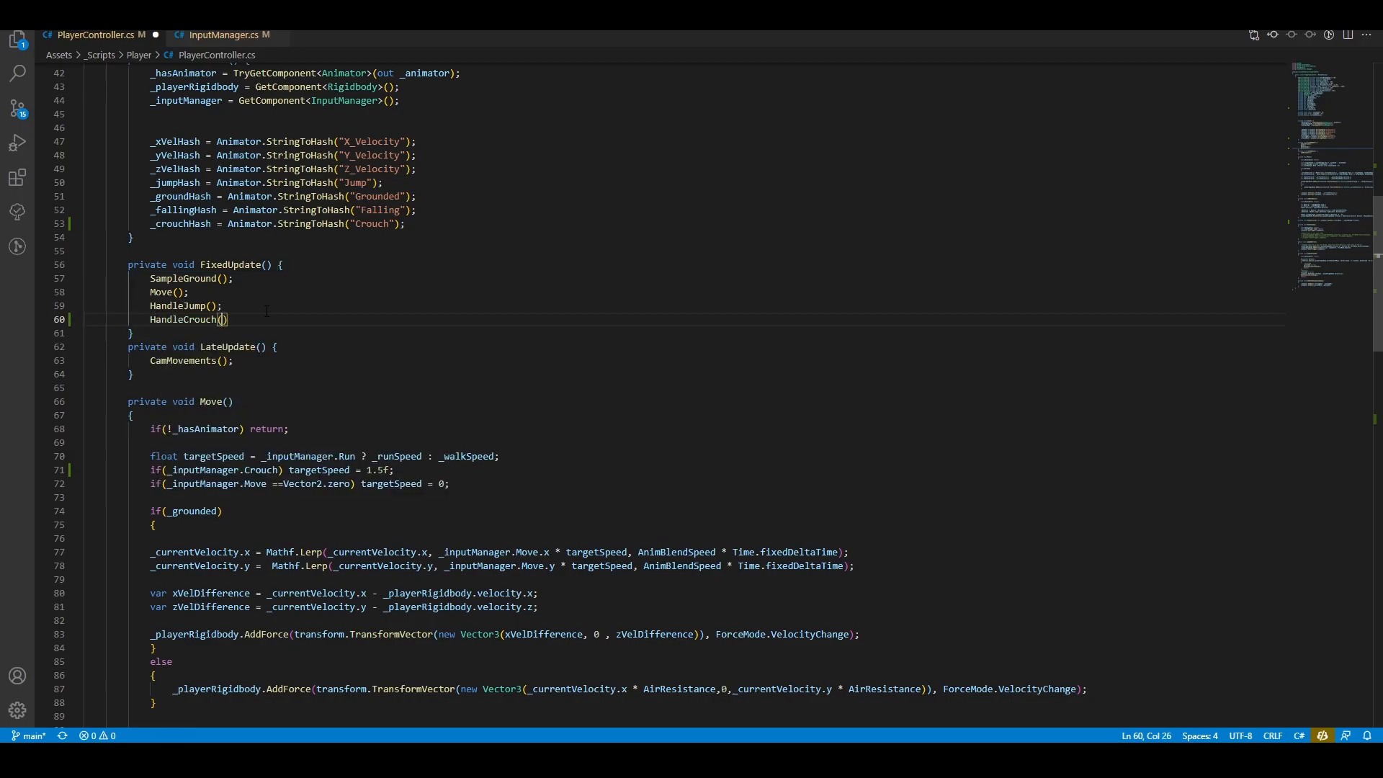
type(";")
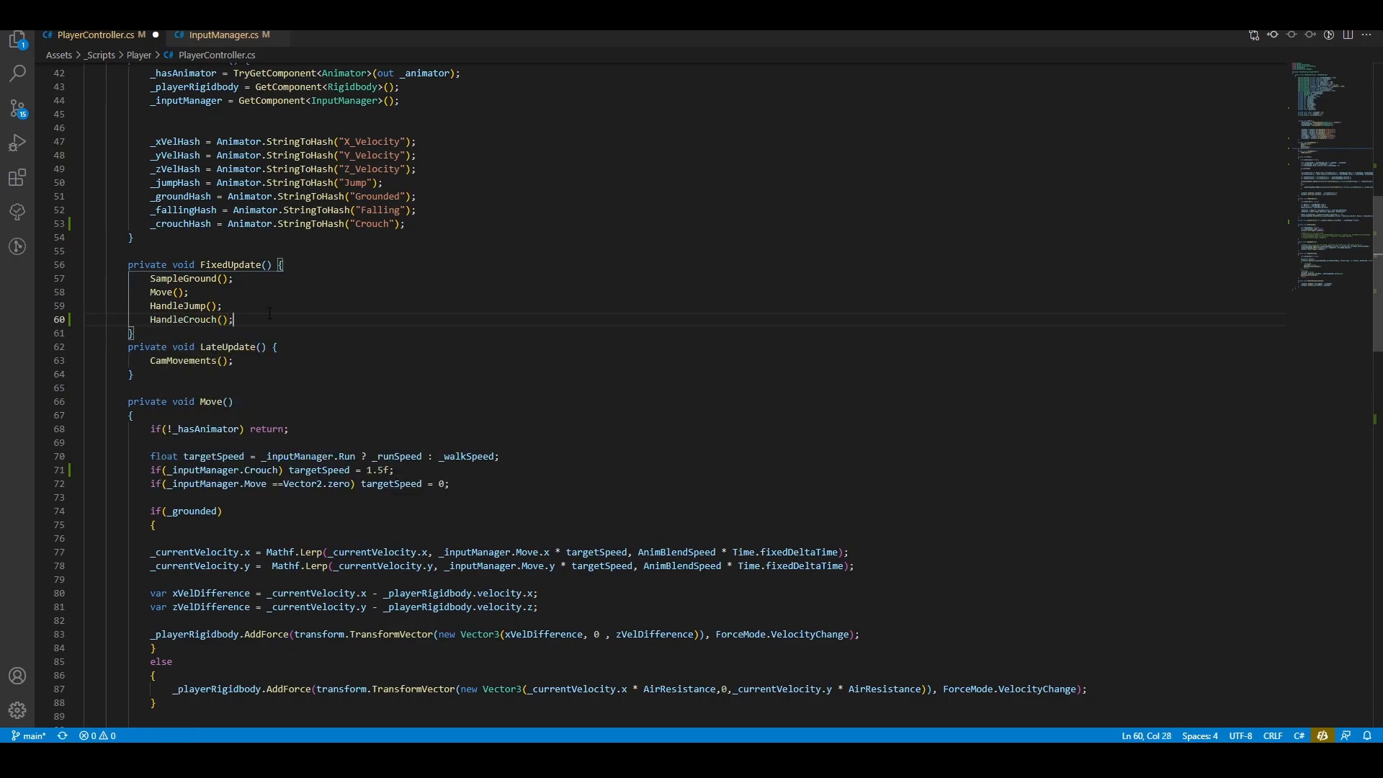
left_click(652, 42)
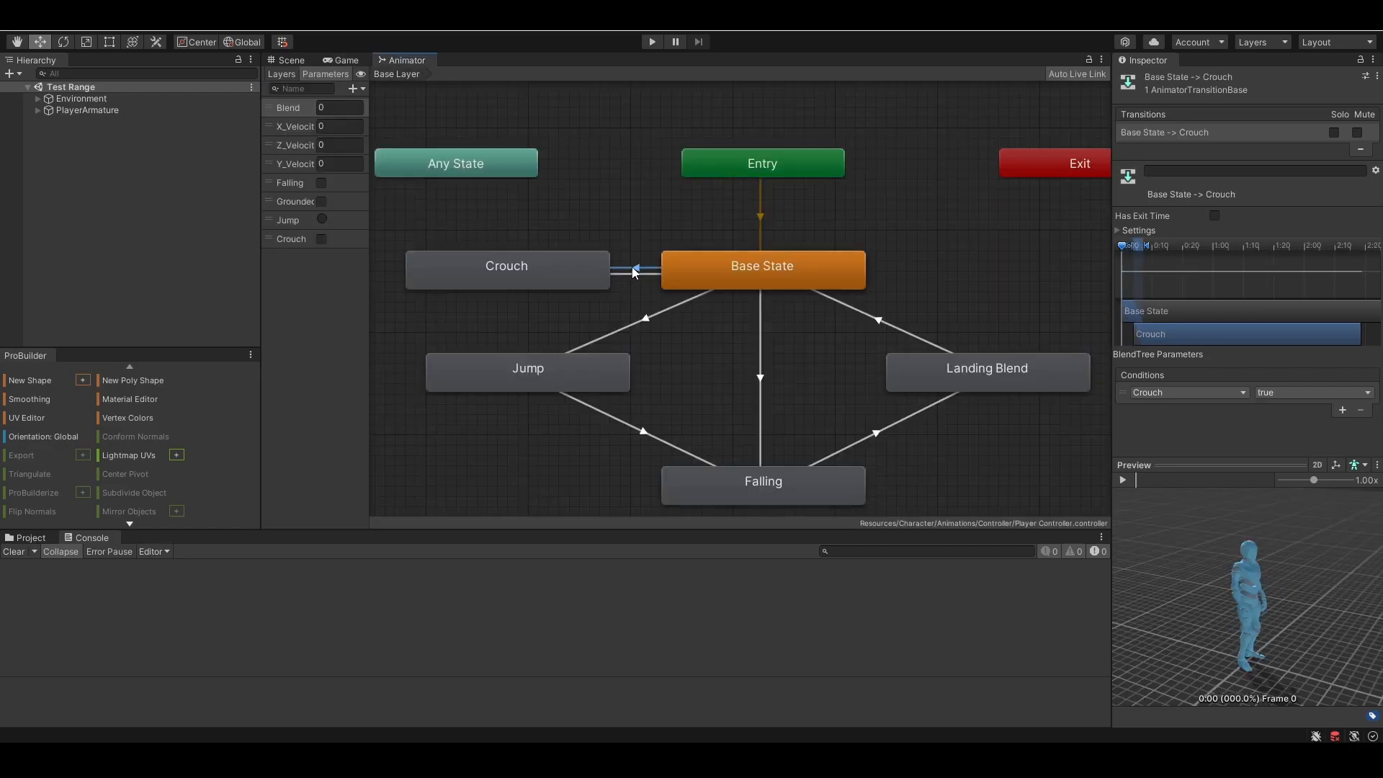
mouse_move(896, 296)
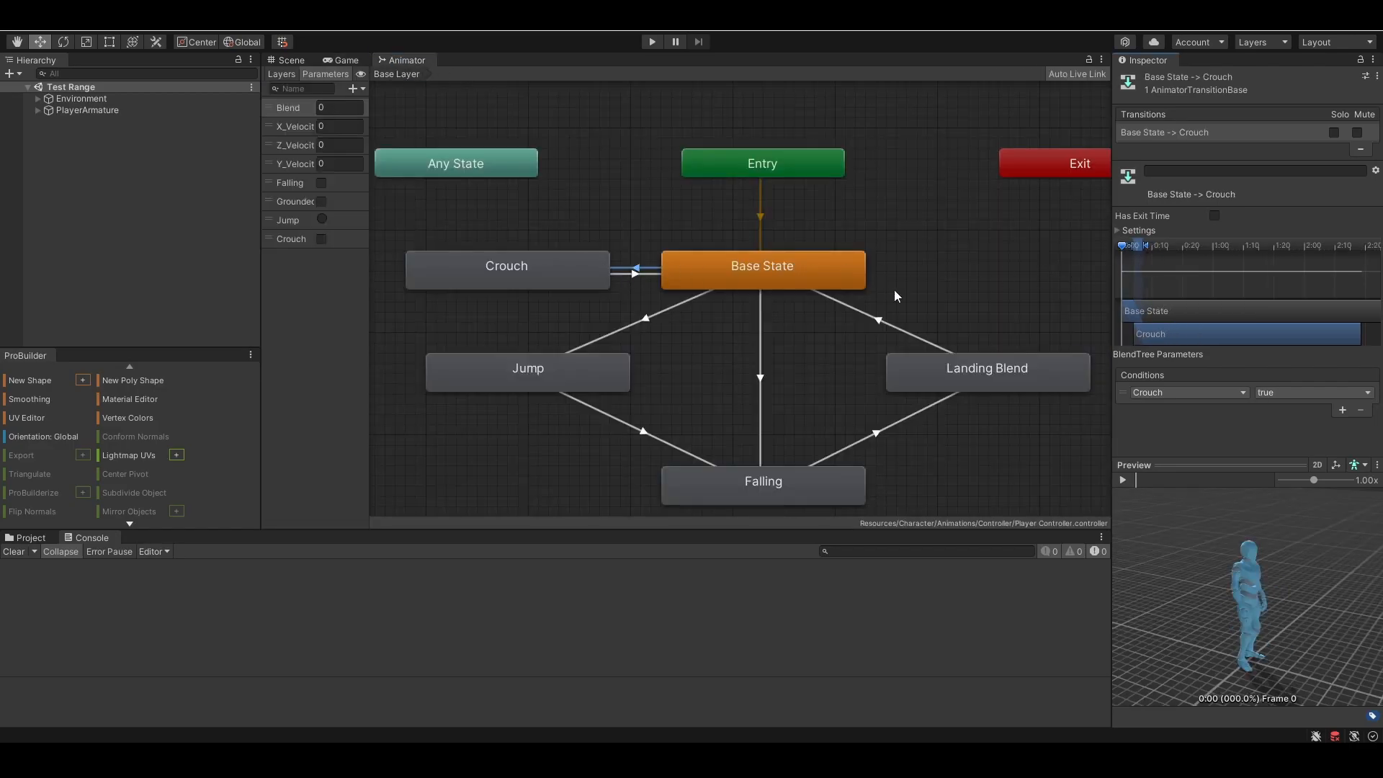
Step: Check the Crouch-to-Base State transition conditions, then maximize the Game view
left_click(634, 275)
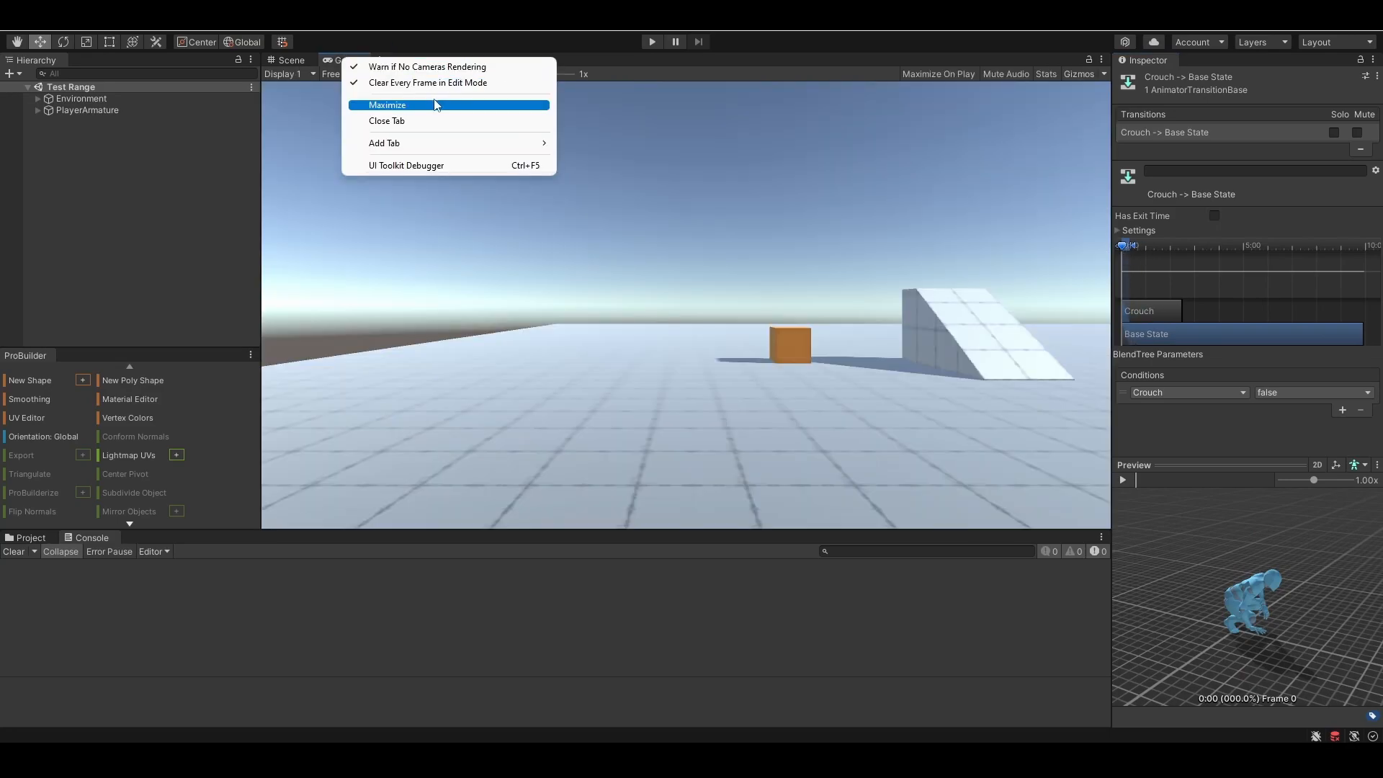
left_click(388, 105)
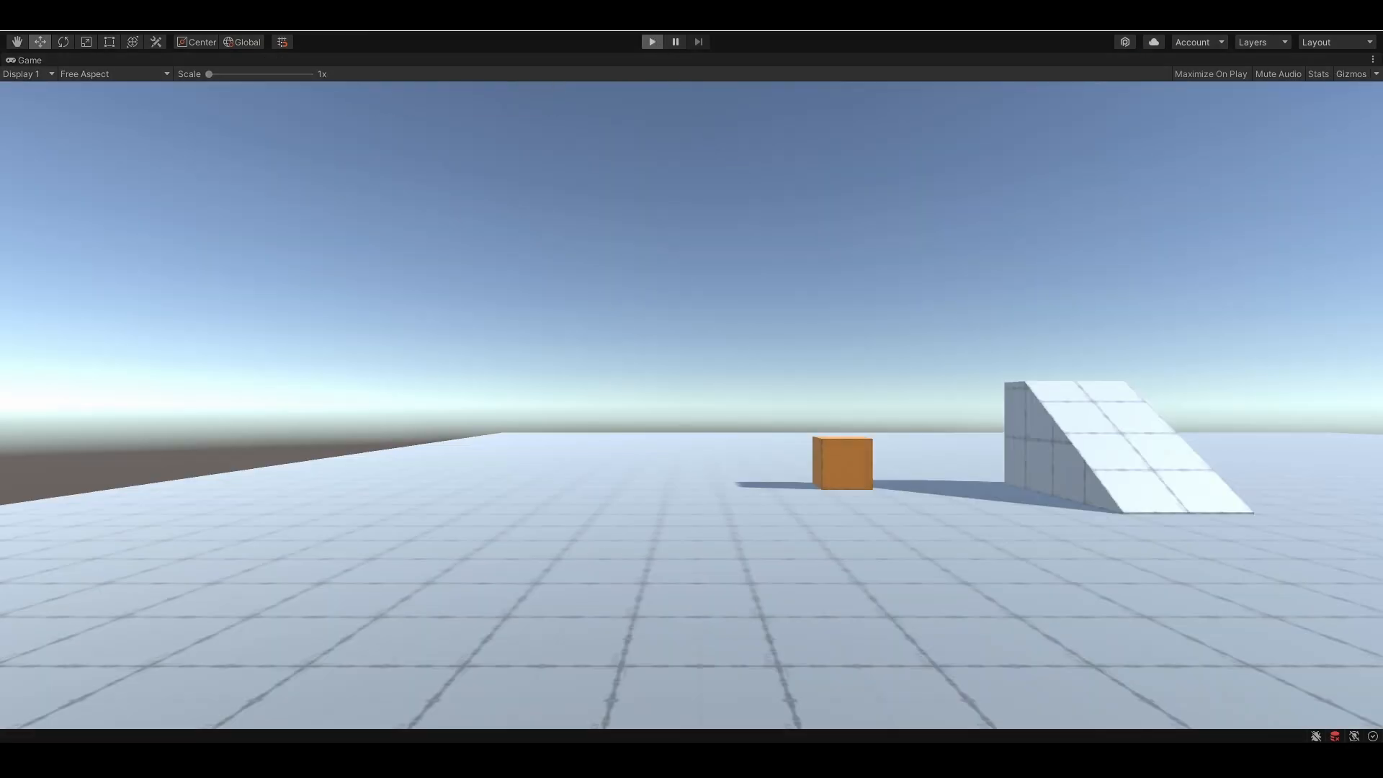